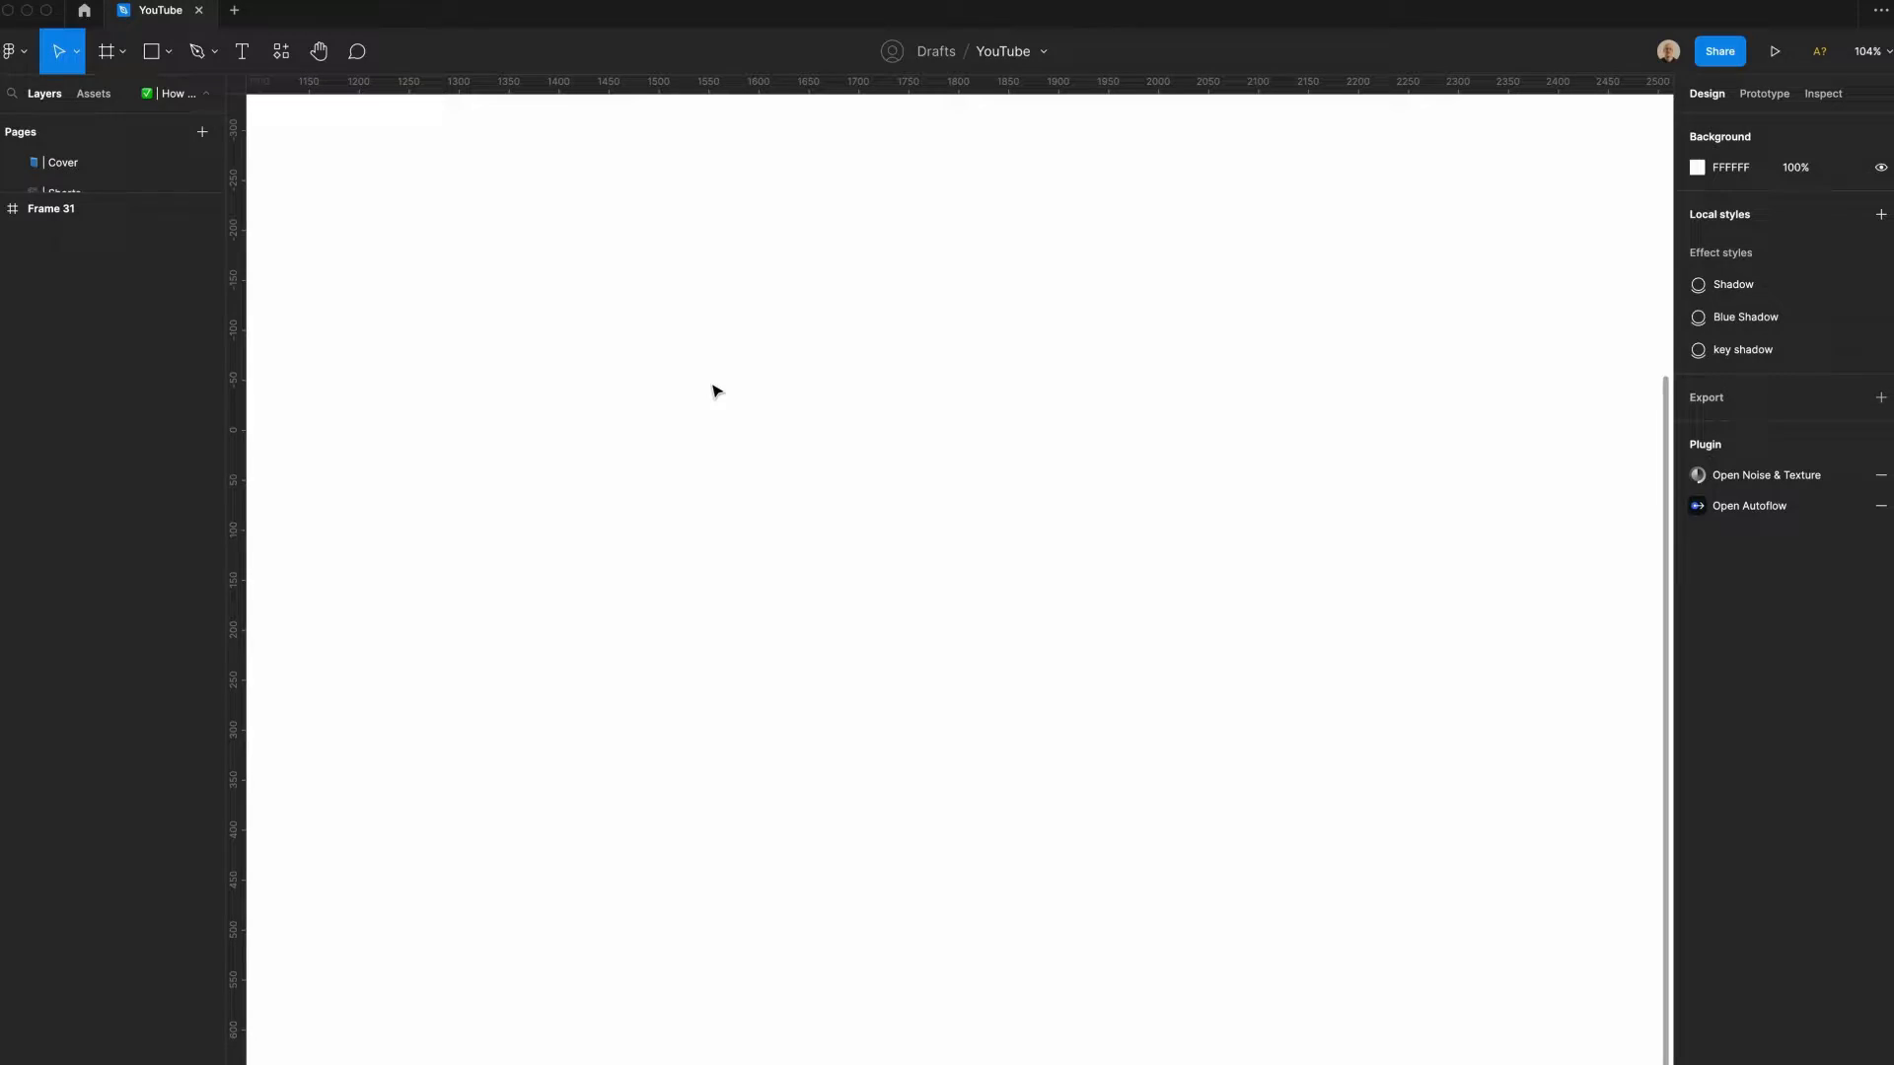
# - Add a new 56 × 32 frame and give it a light grey E8E8E8 fill
pyautogui.click(104, 51)
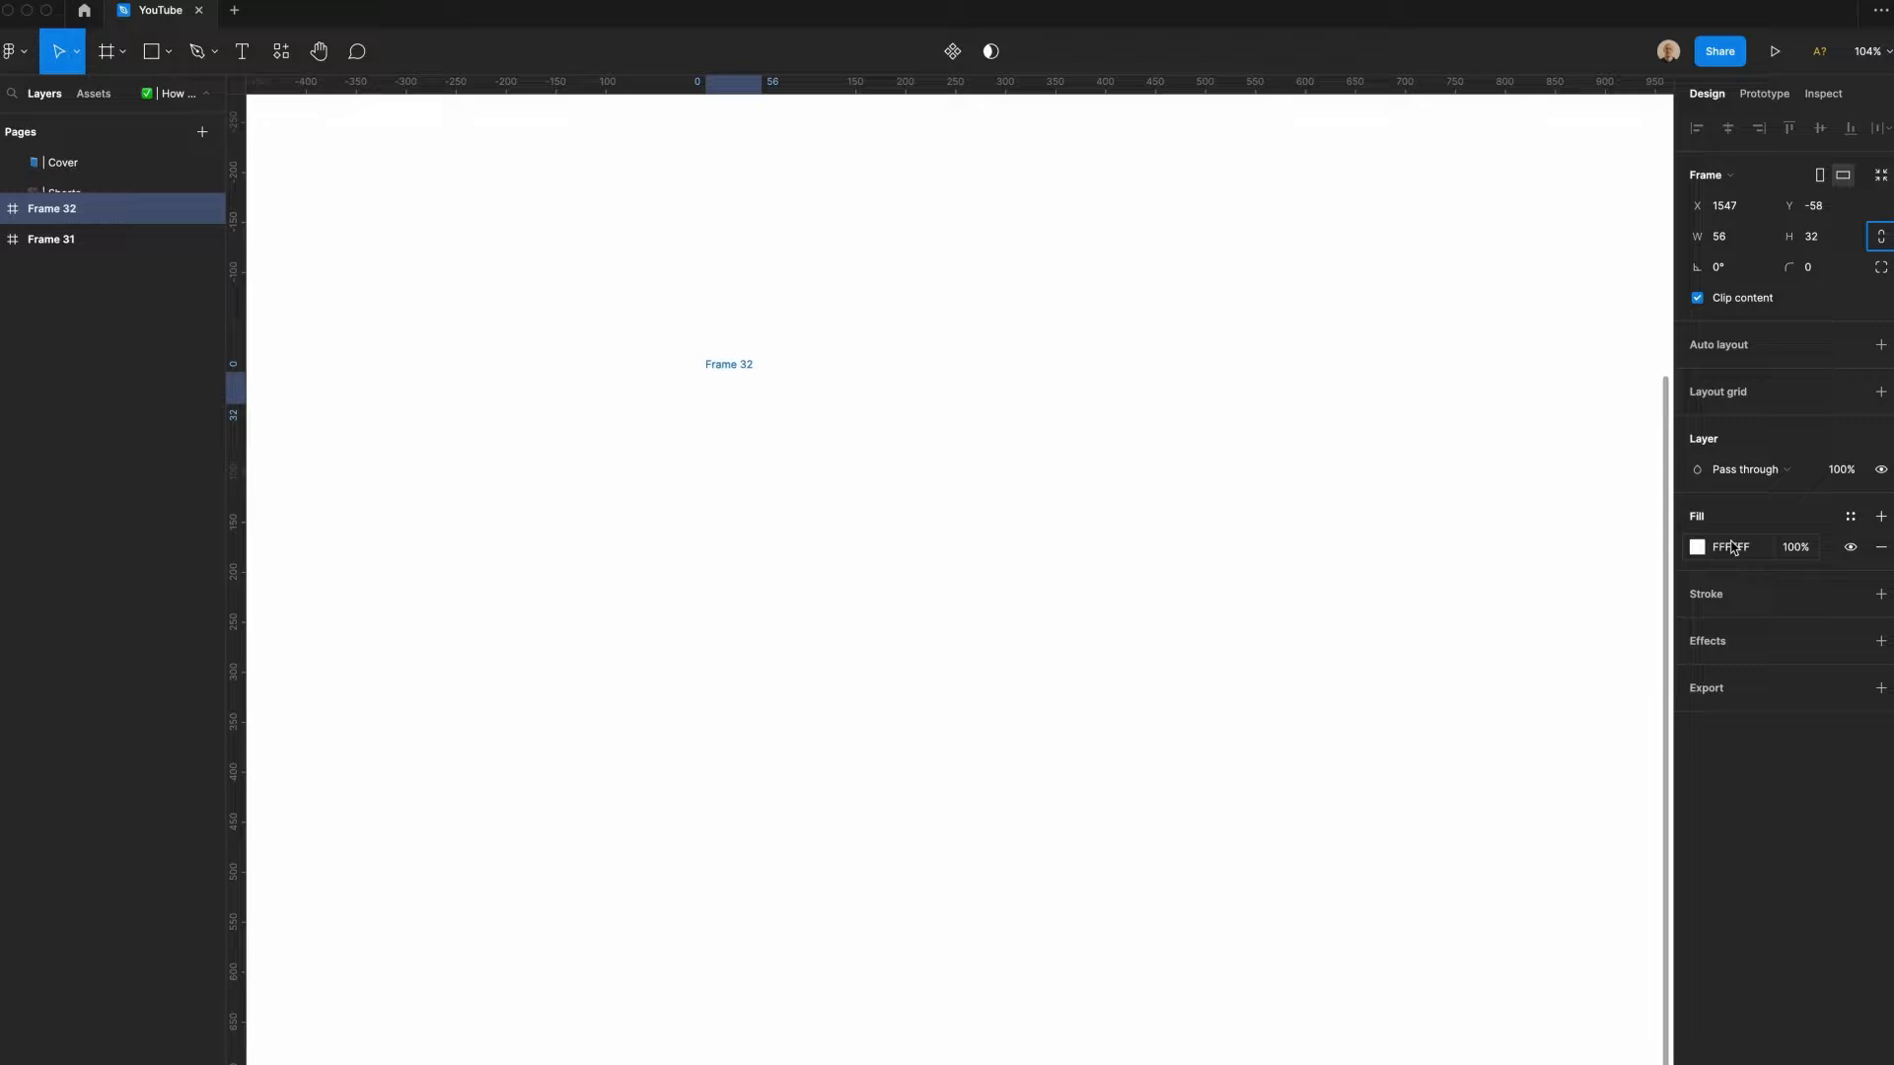
pyautogui.click(1699, 547)
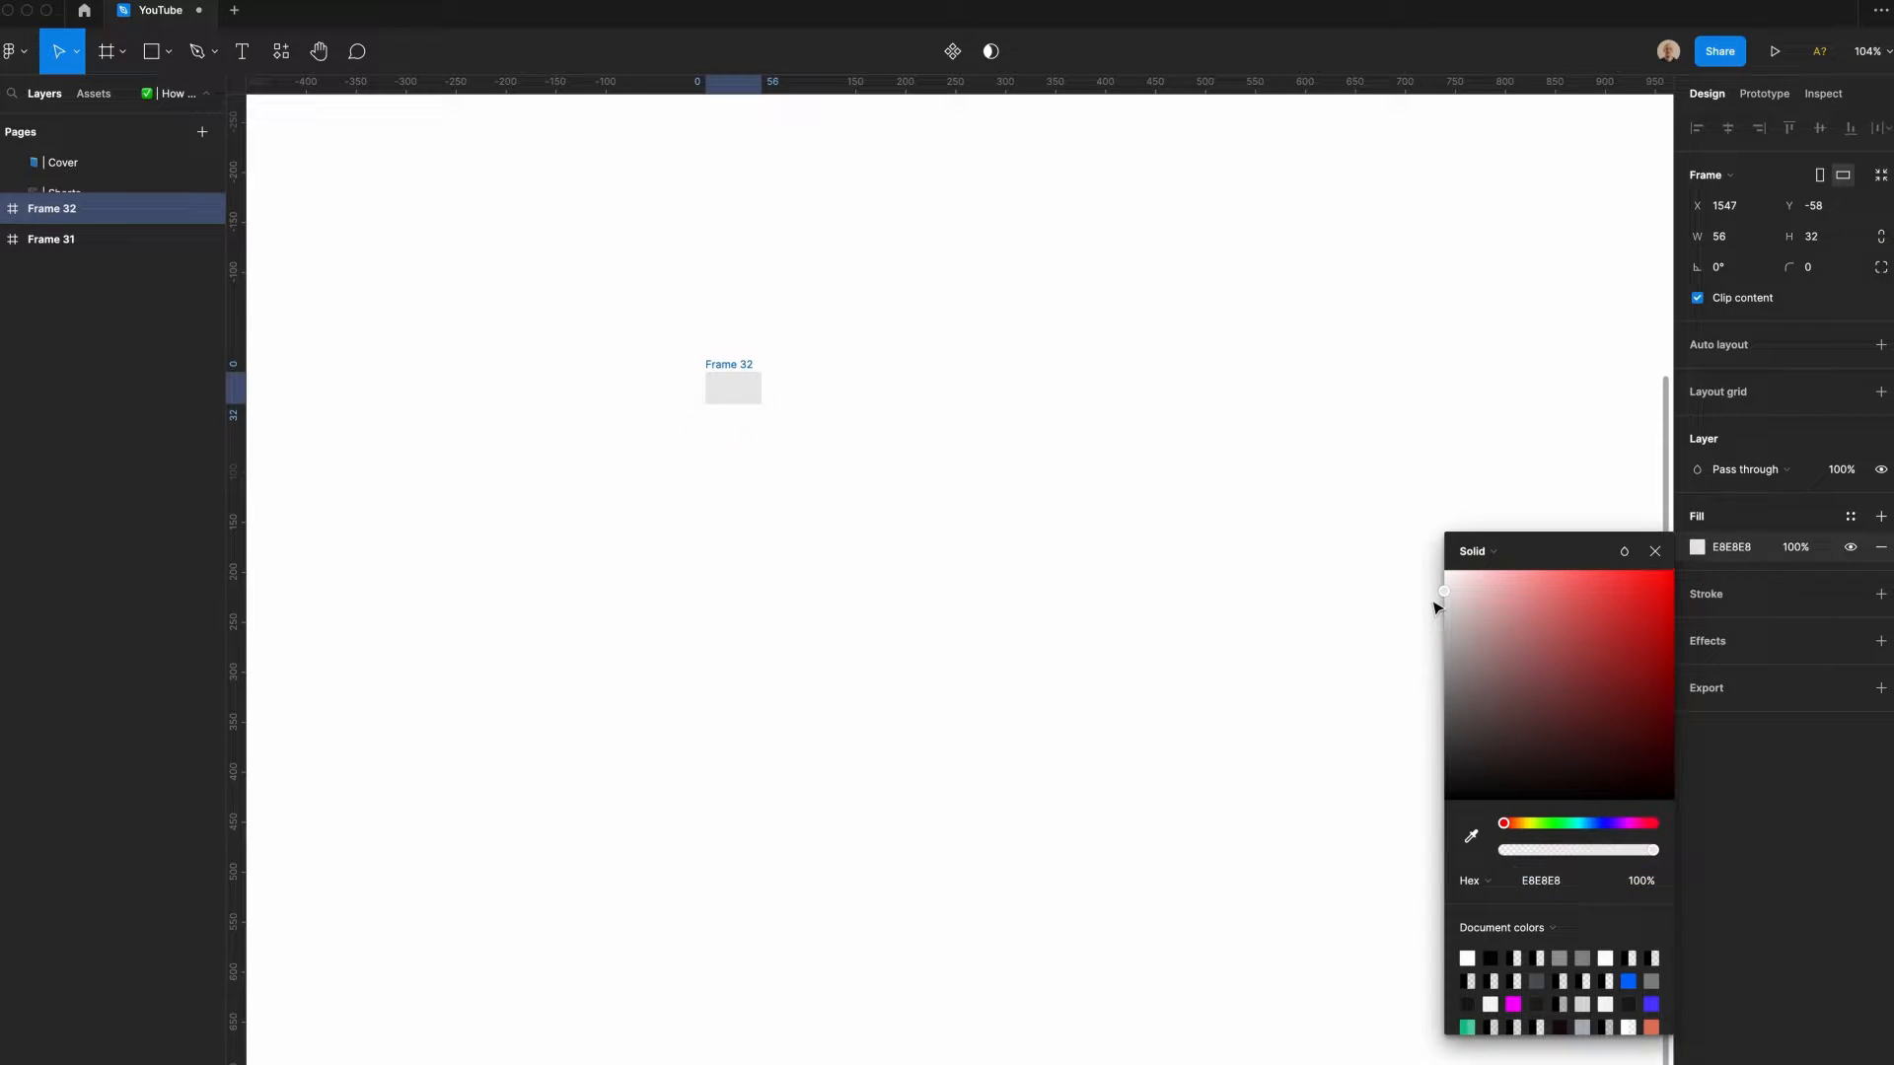
pyautogui.click(1654, 551)
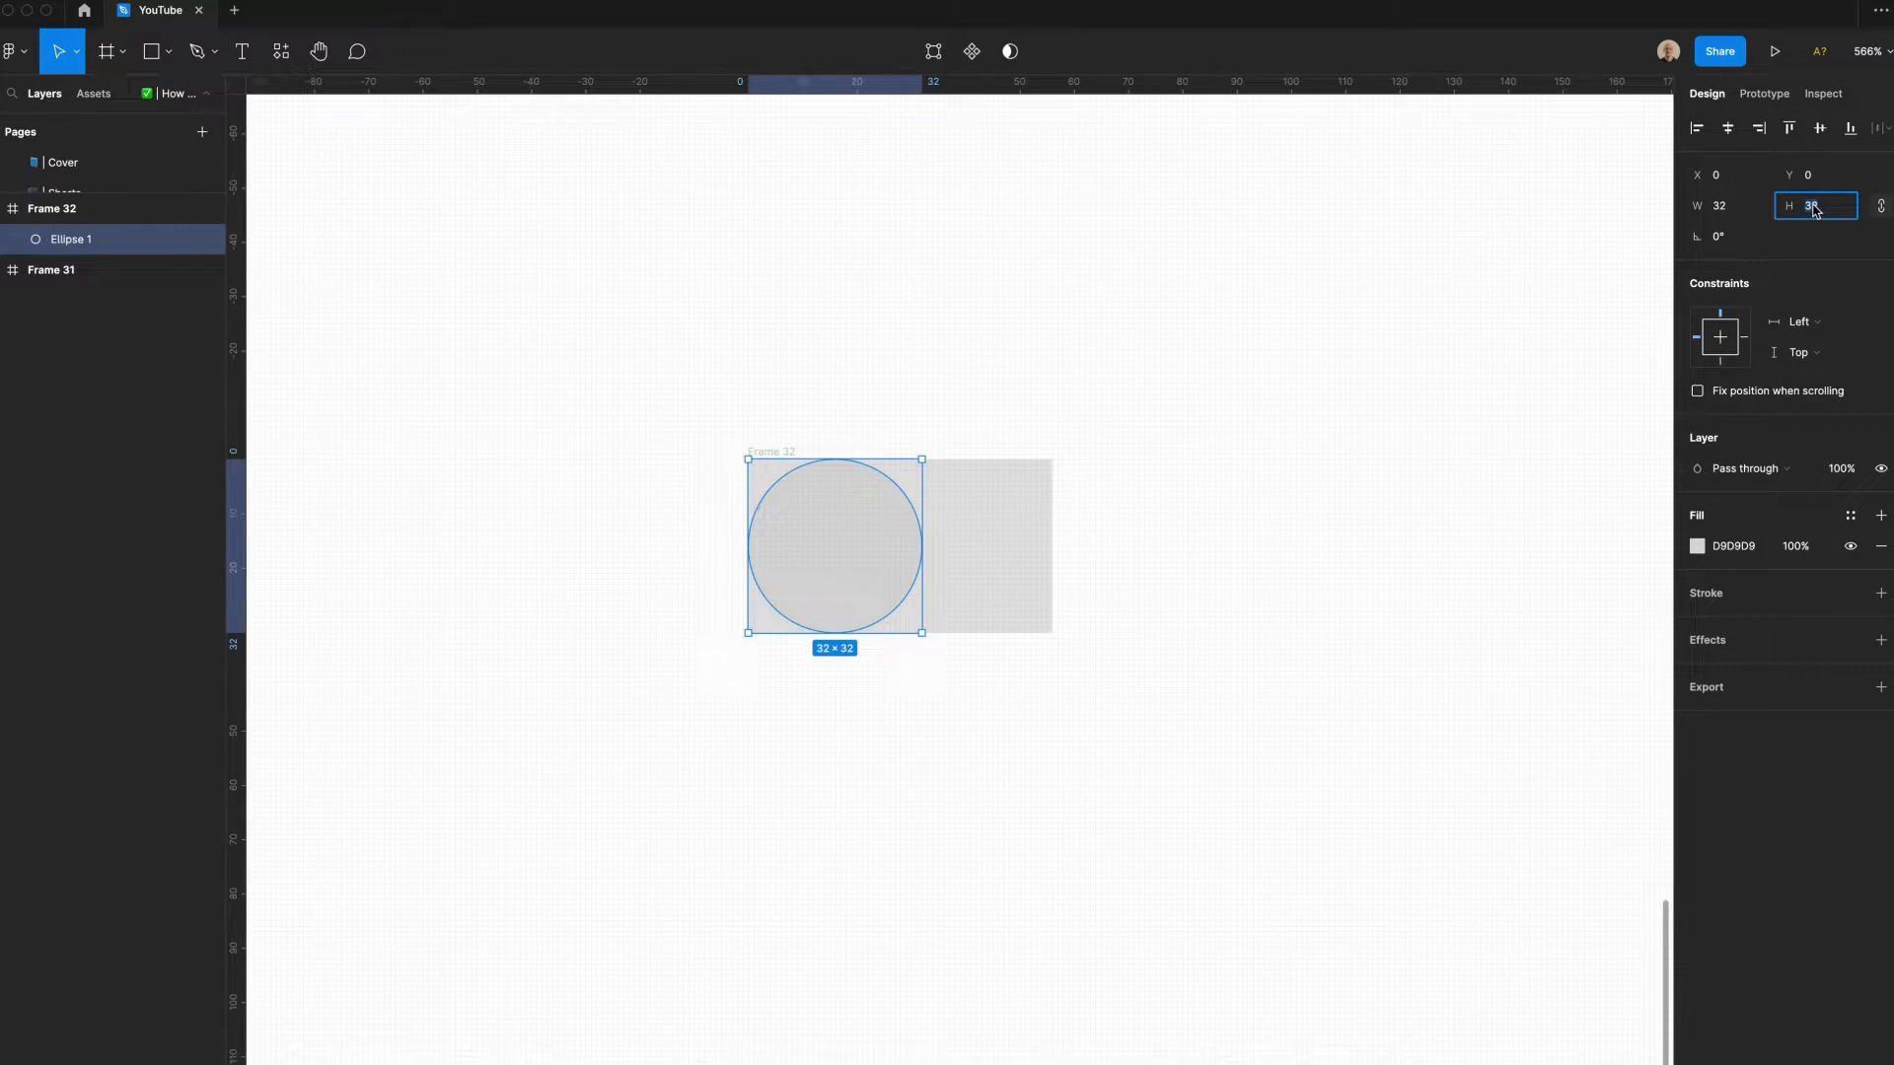
# - Size the circle knob to 28×28 inside the fully rounded frame renamed Off
pyautogui.write('28')
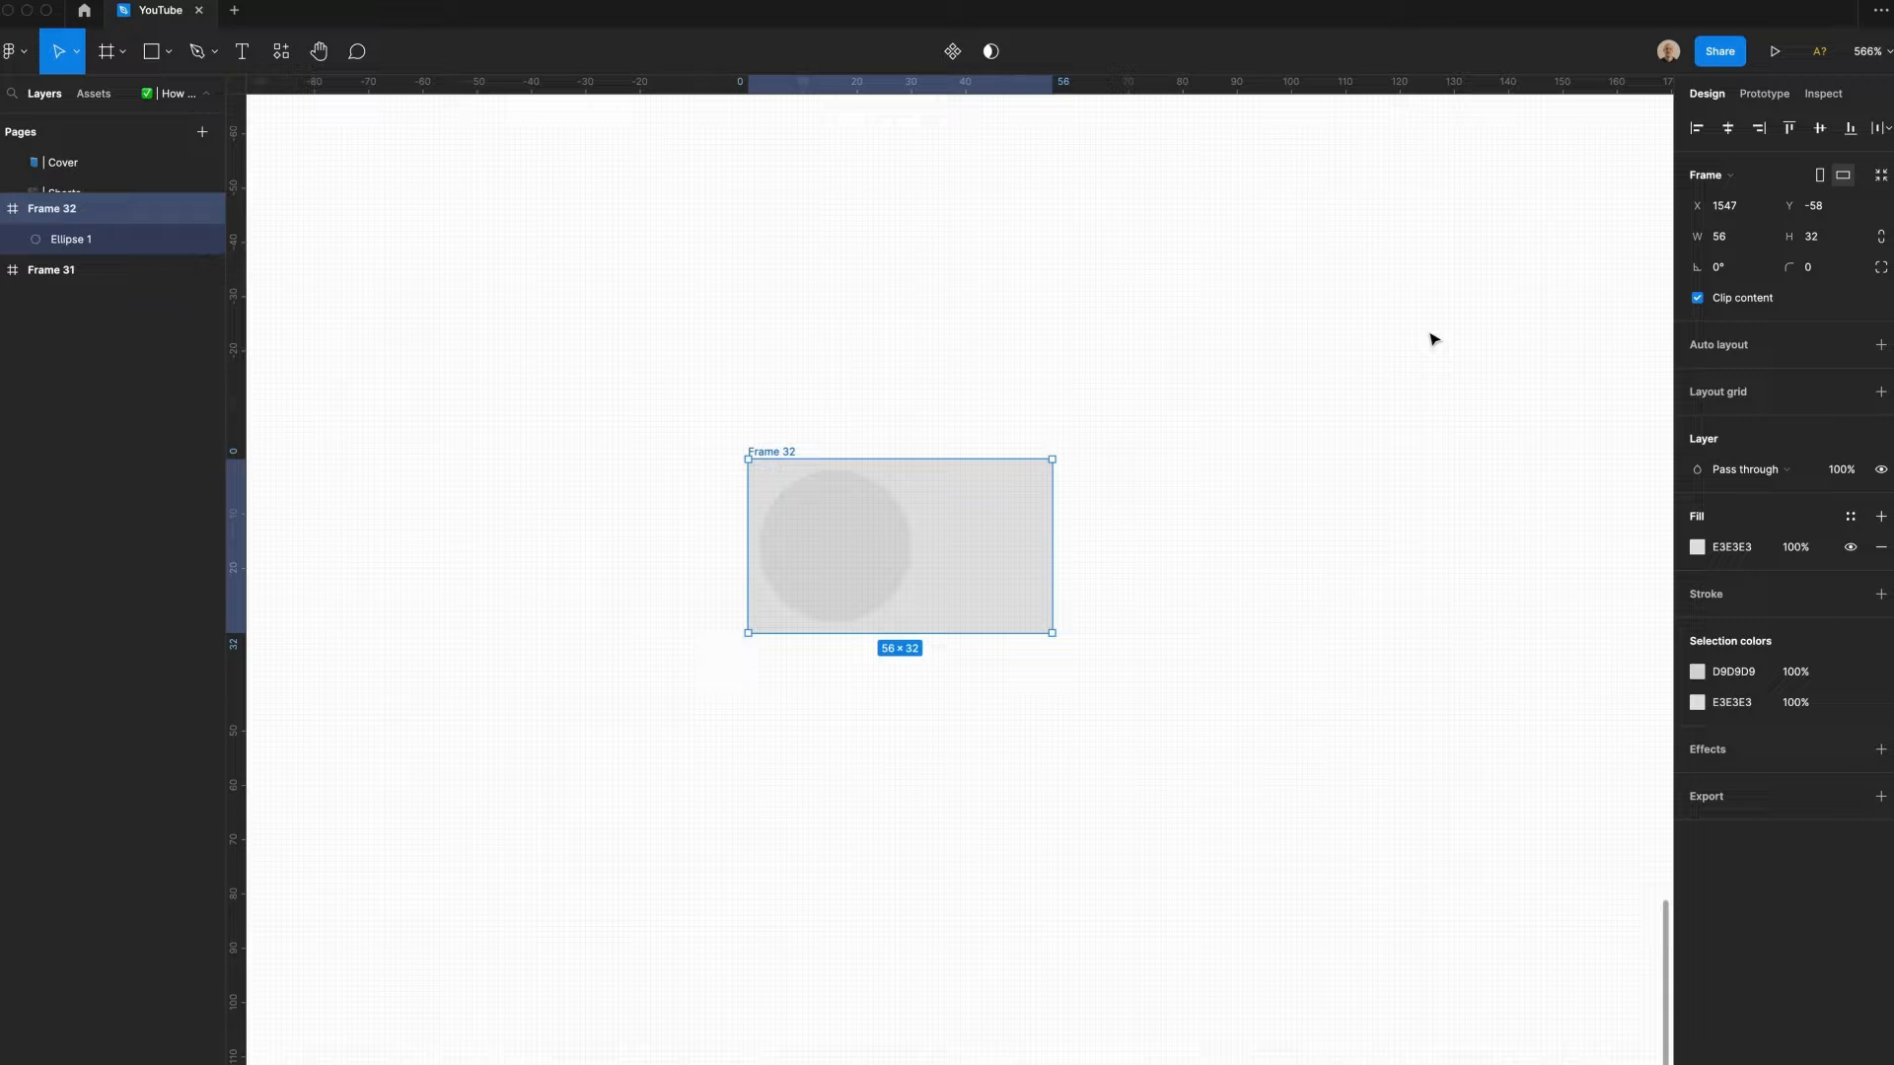
pyautogui.click(1817, 266)
pyautogui.write('Off')
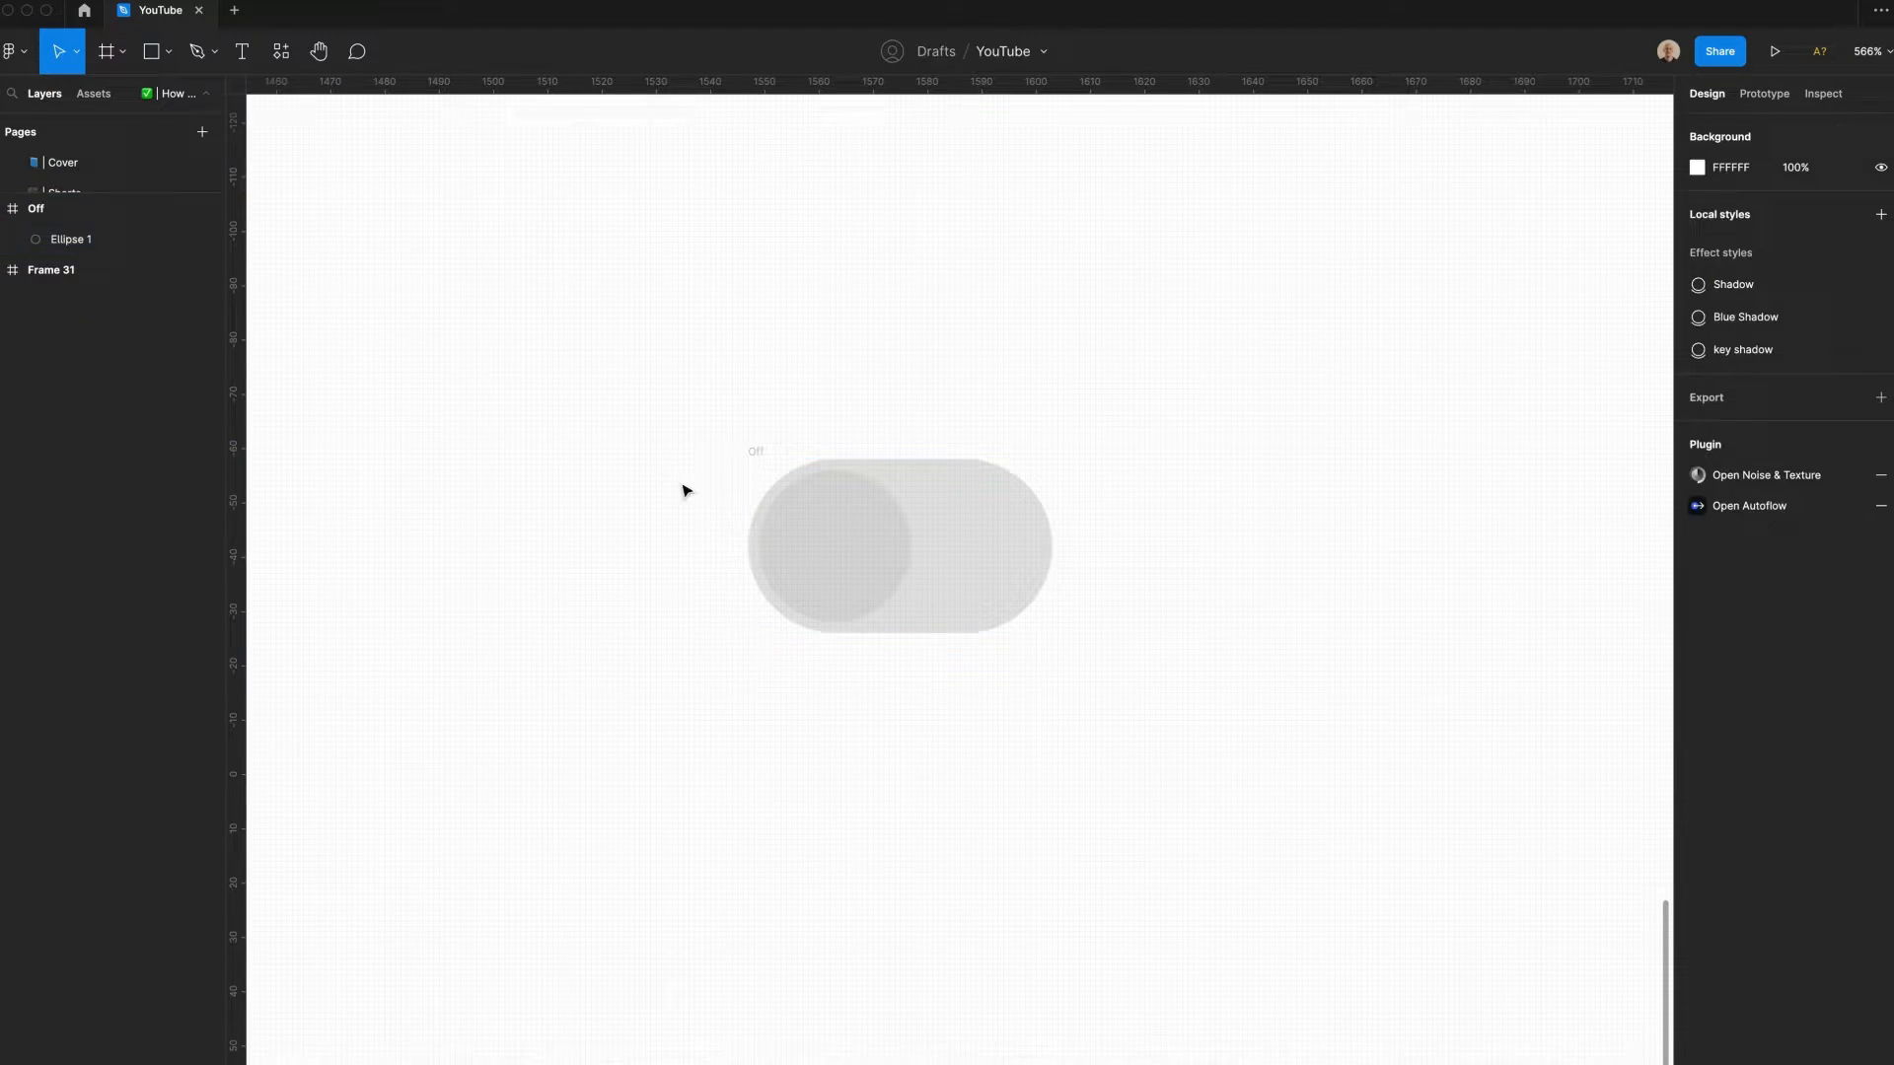
# - Make Ellipse 1 white FFFFFF with a drop shadow of Y 1, blur 2, 25% black
pyautogui.click(1696, 546)
pyautogui.write('1')
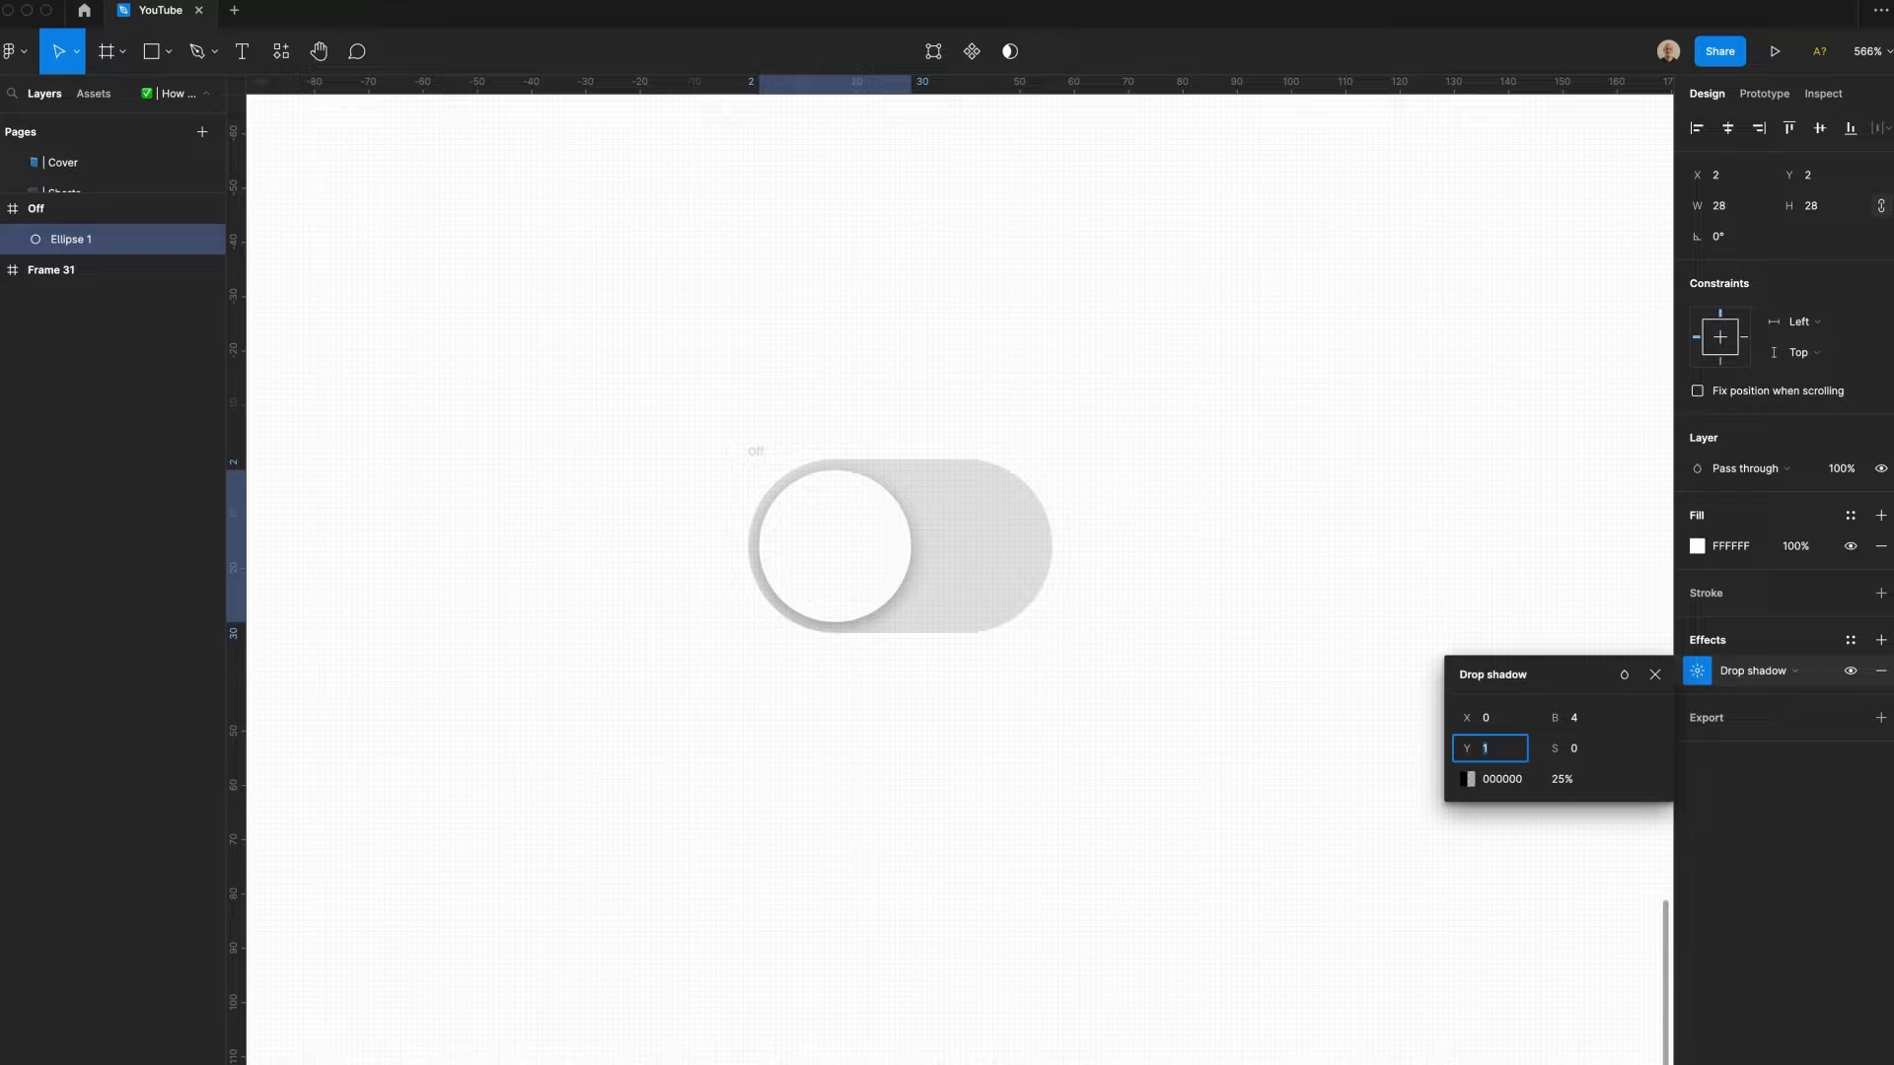
pyautogui.write('2')
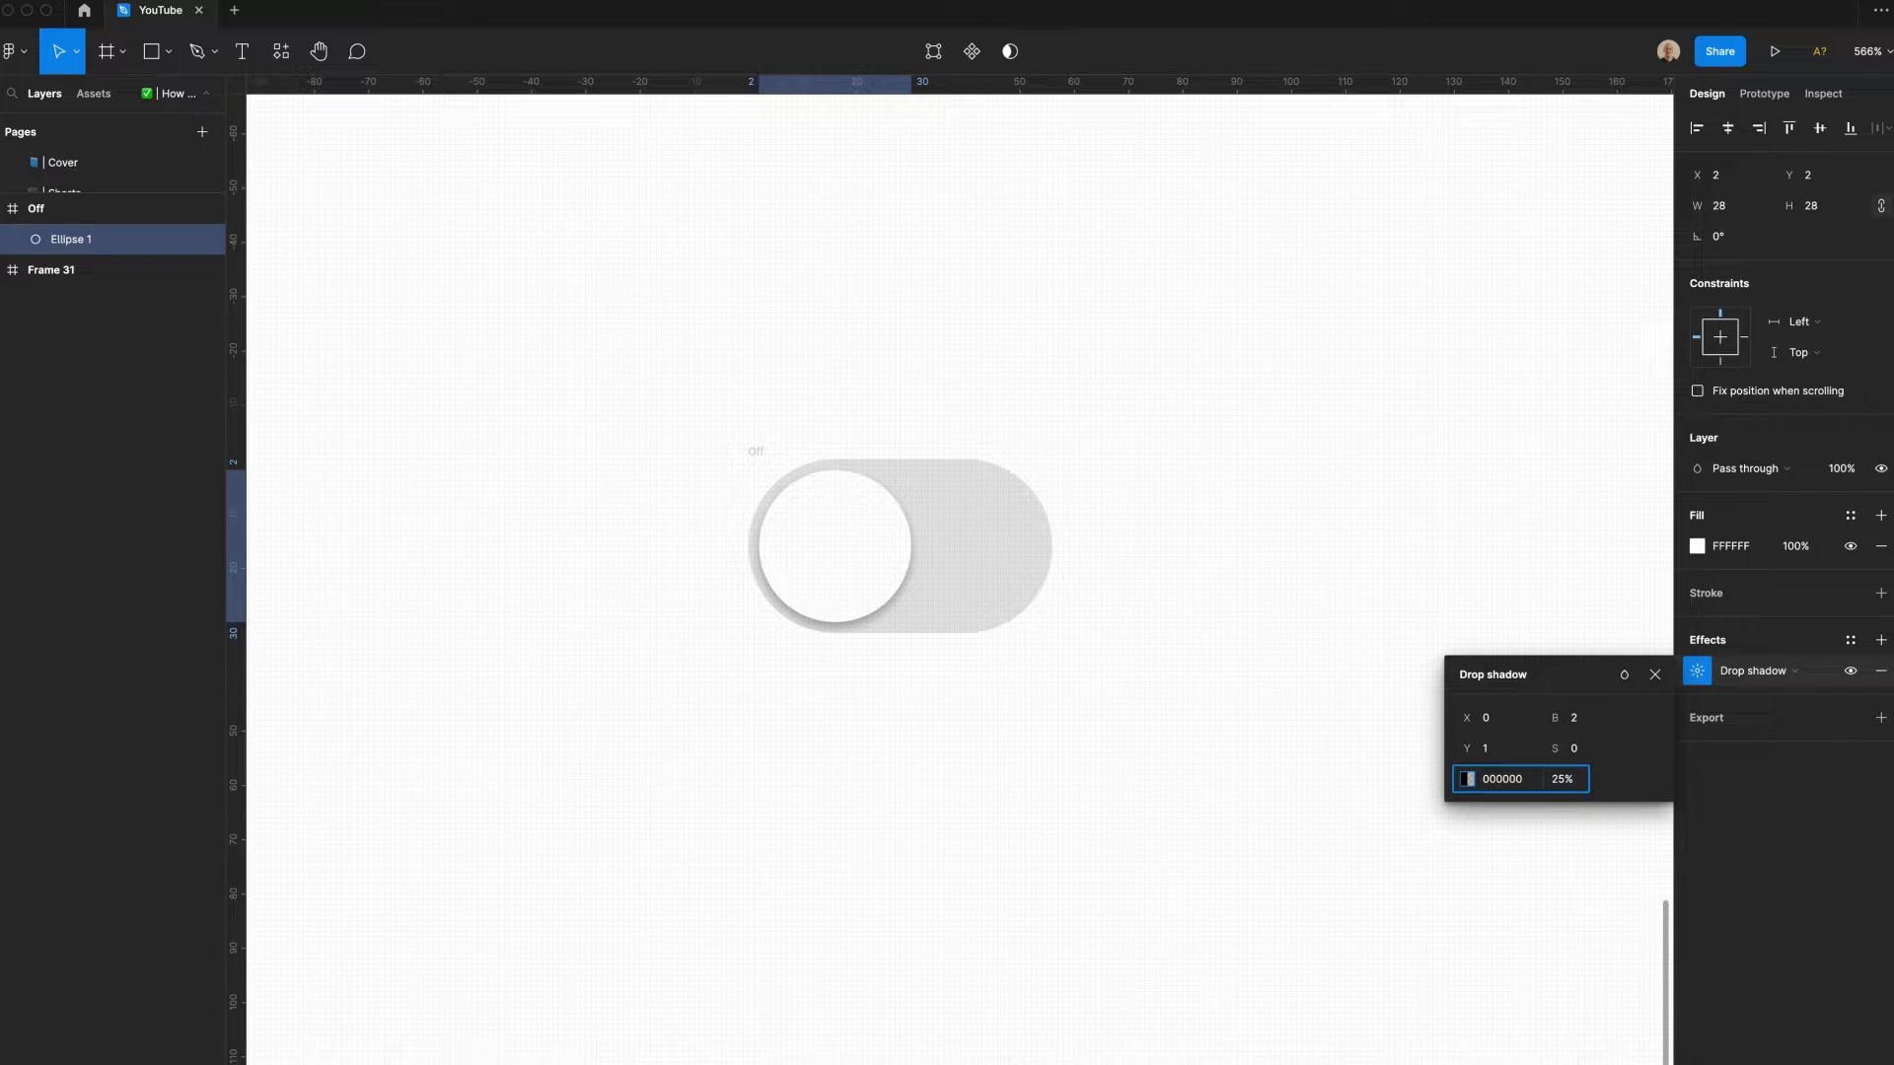
pyautogui.click(833, 547)
pyautogui.write('On')
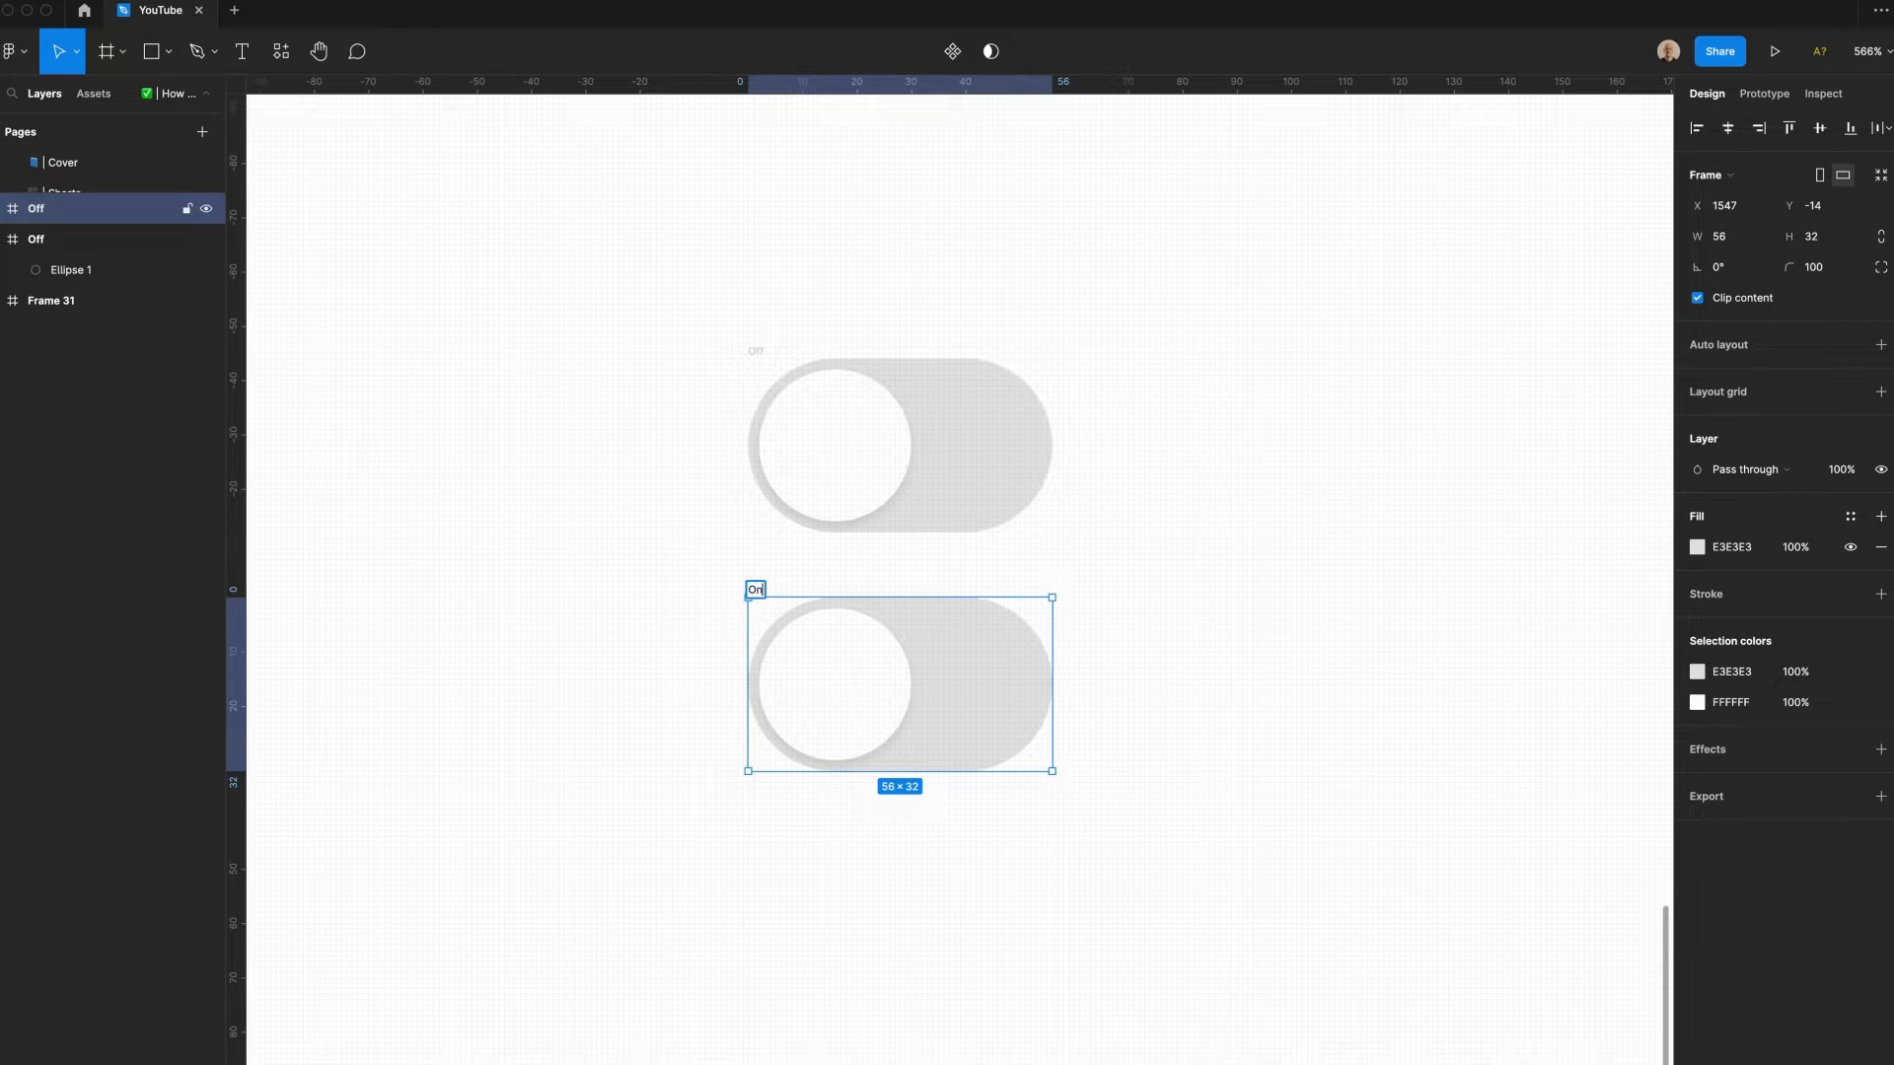
# - Move the copied toggle's knob to the right, fill its track purple 5536FF and select both toggles
pyautogui.click(833, 683)
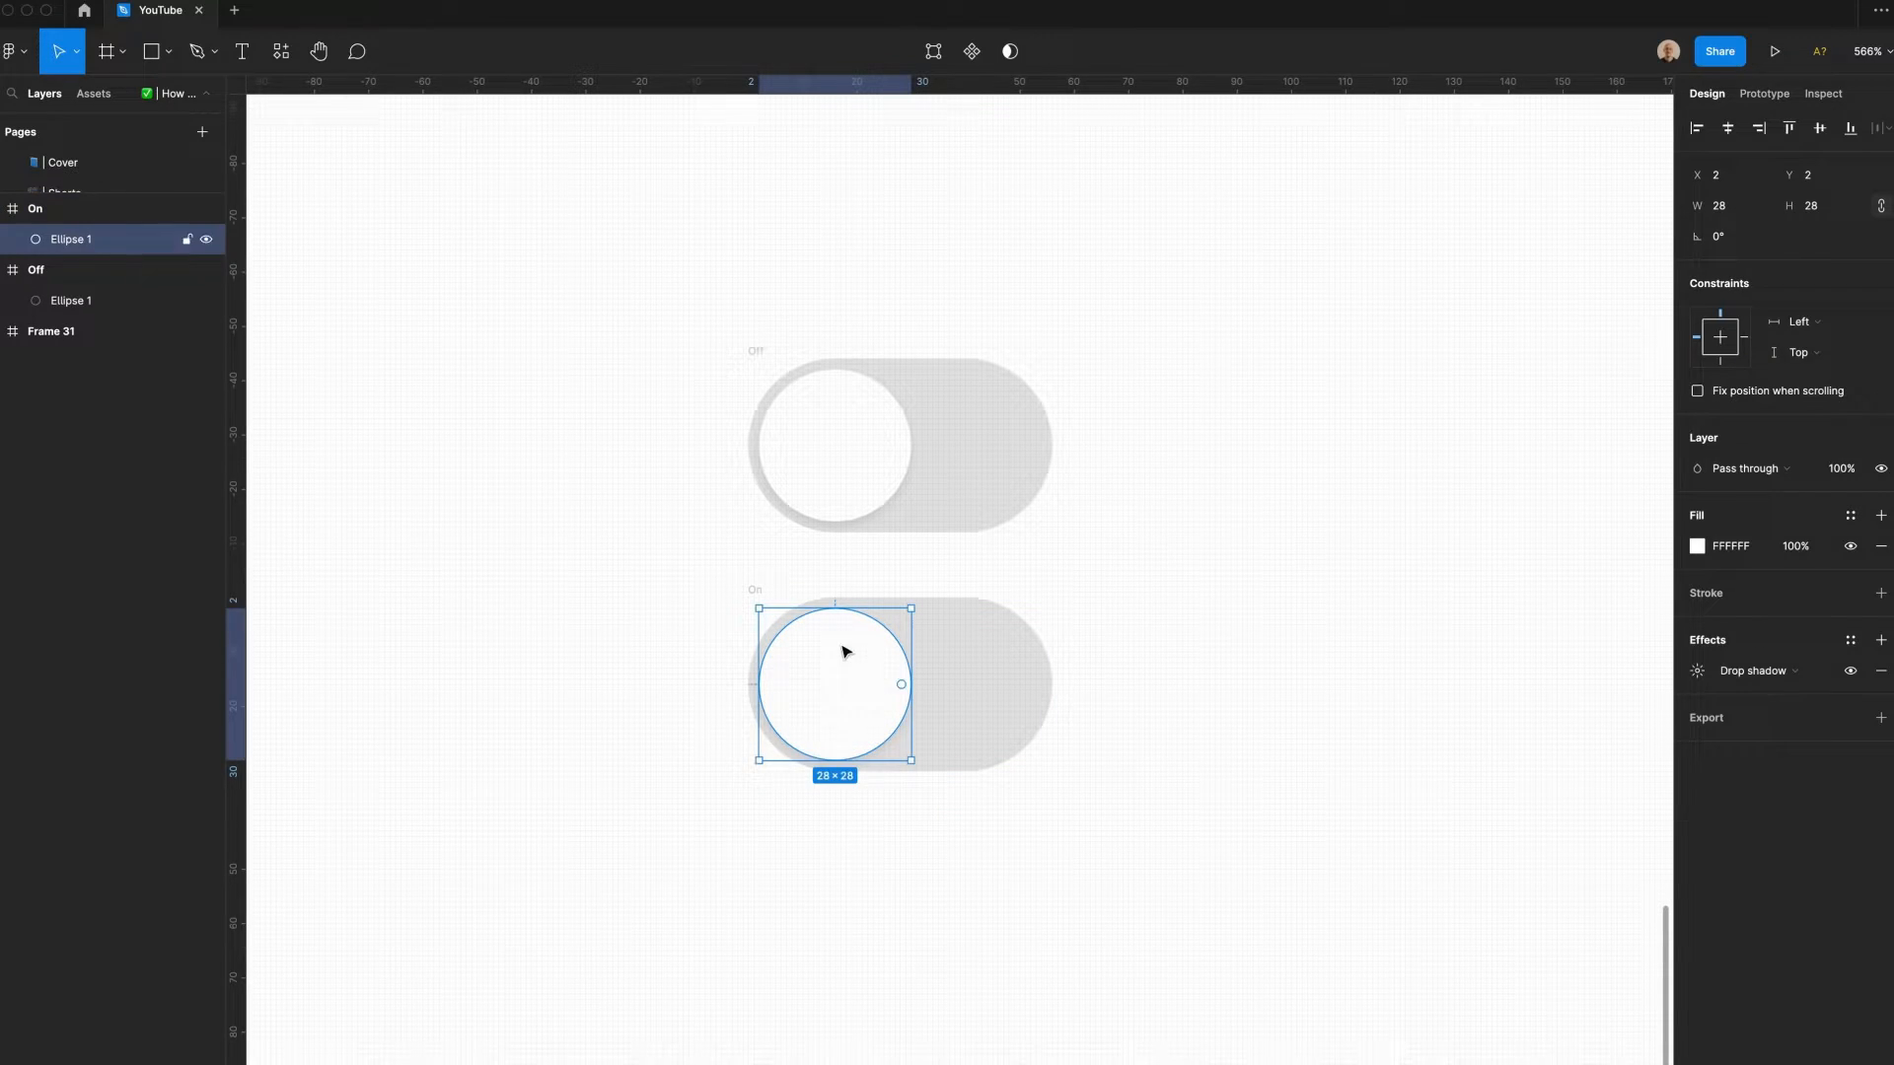
pyautogui.click(1758, 128)
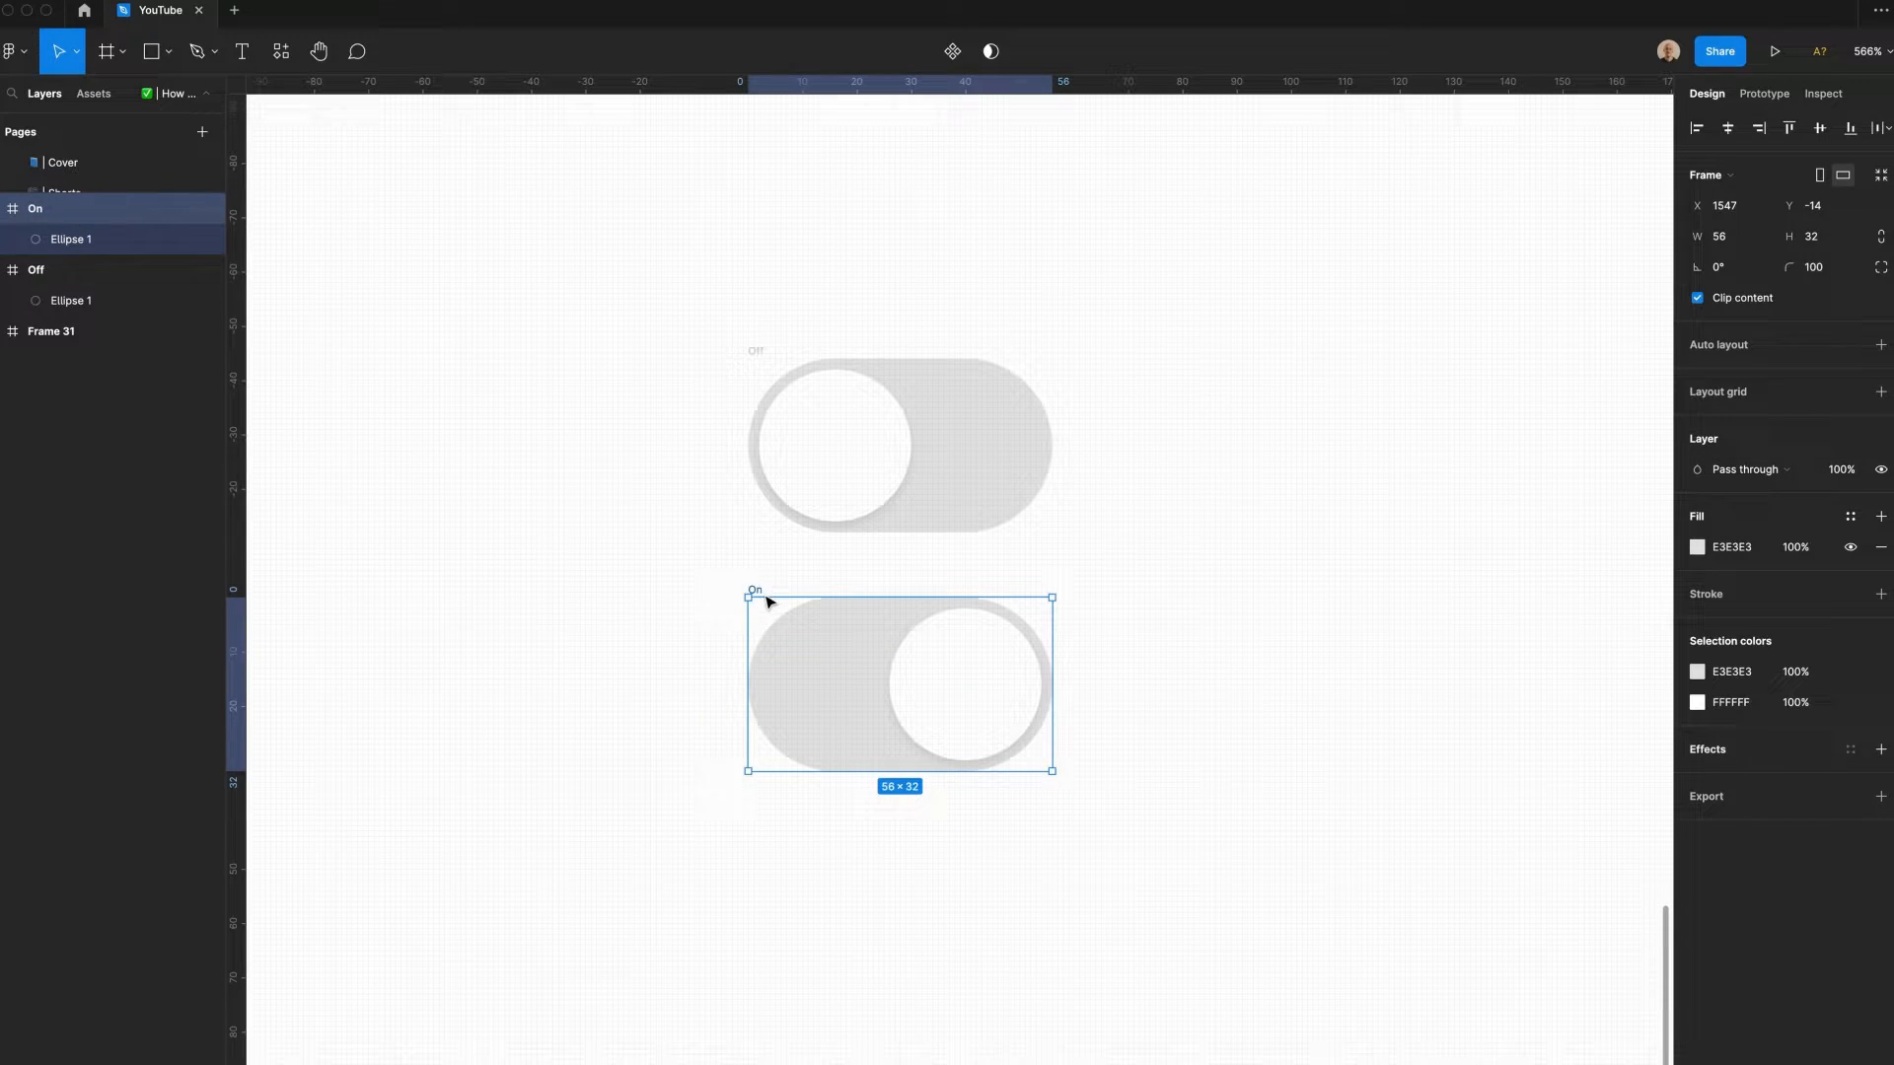
pyautogui.moveTo(1582, 580)
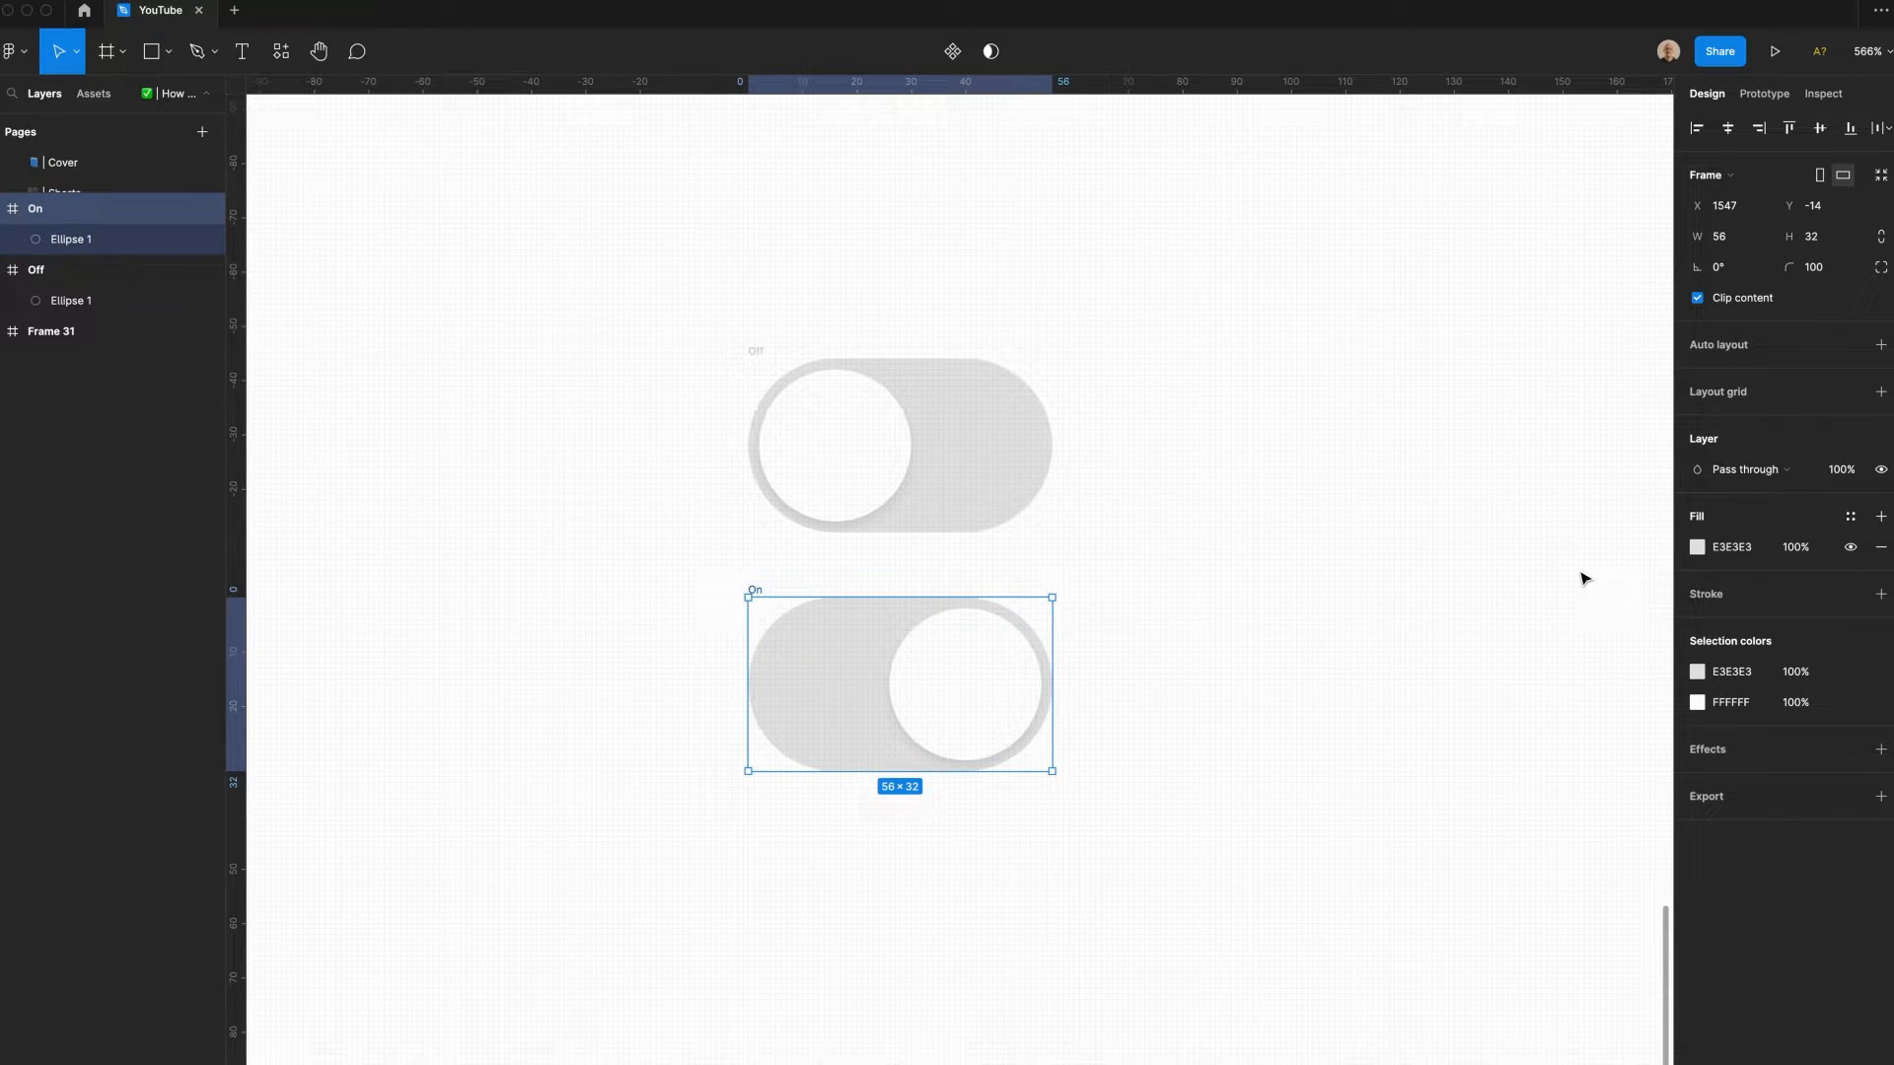
pyautogui.click(1697, 547)
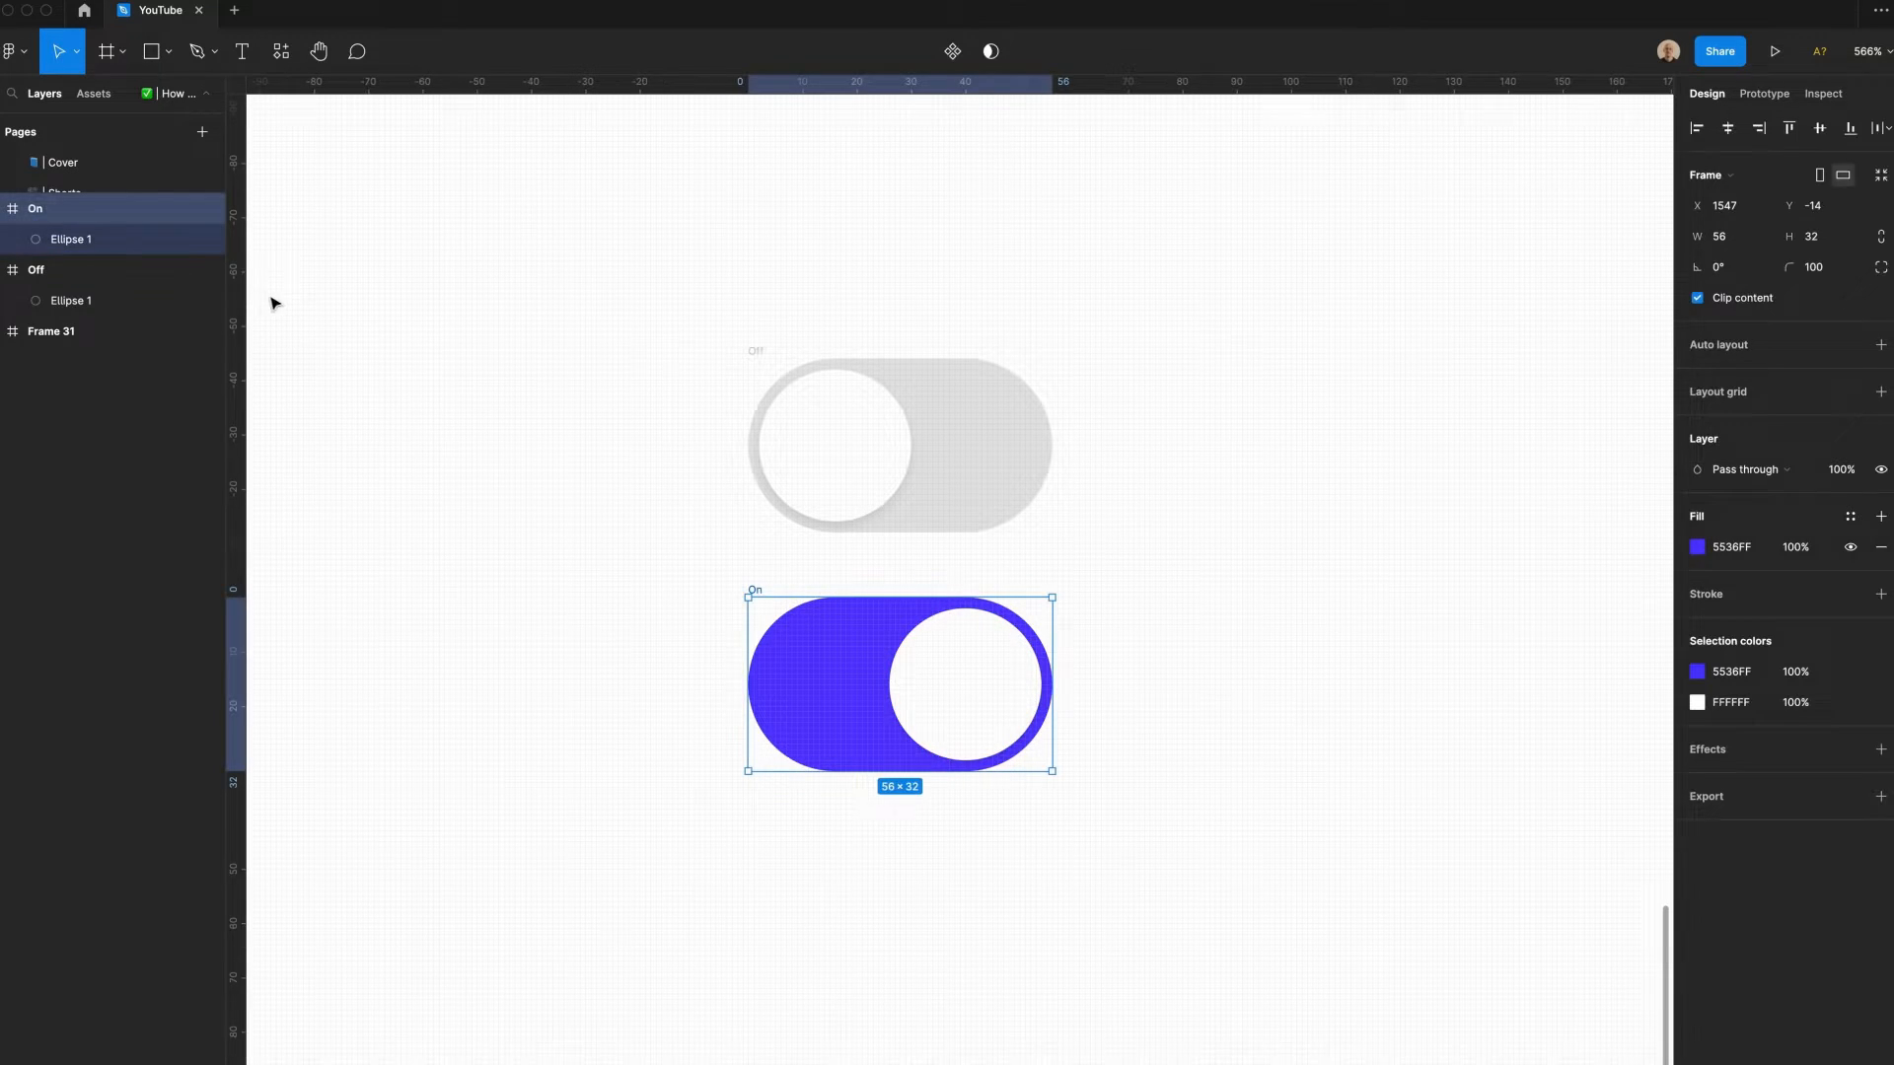
pyautogui.moveTo(72, 239)
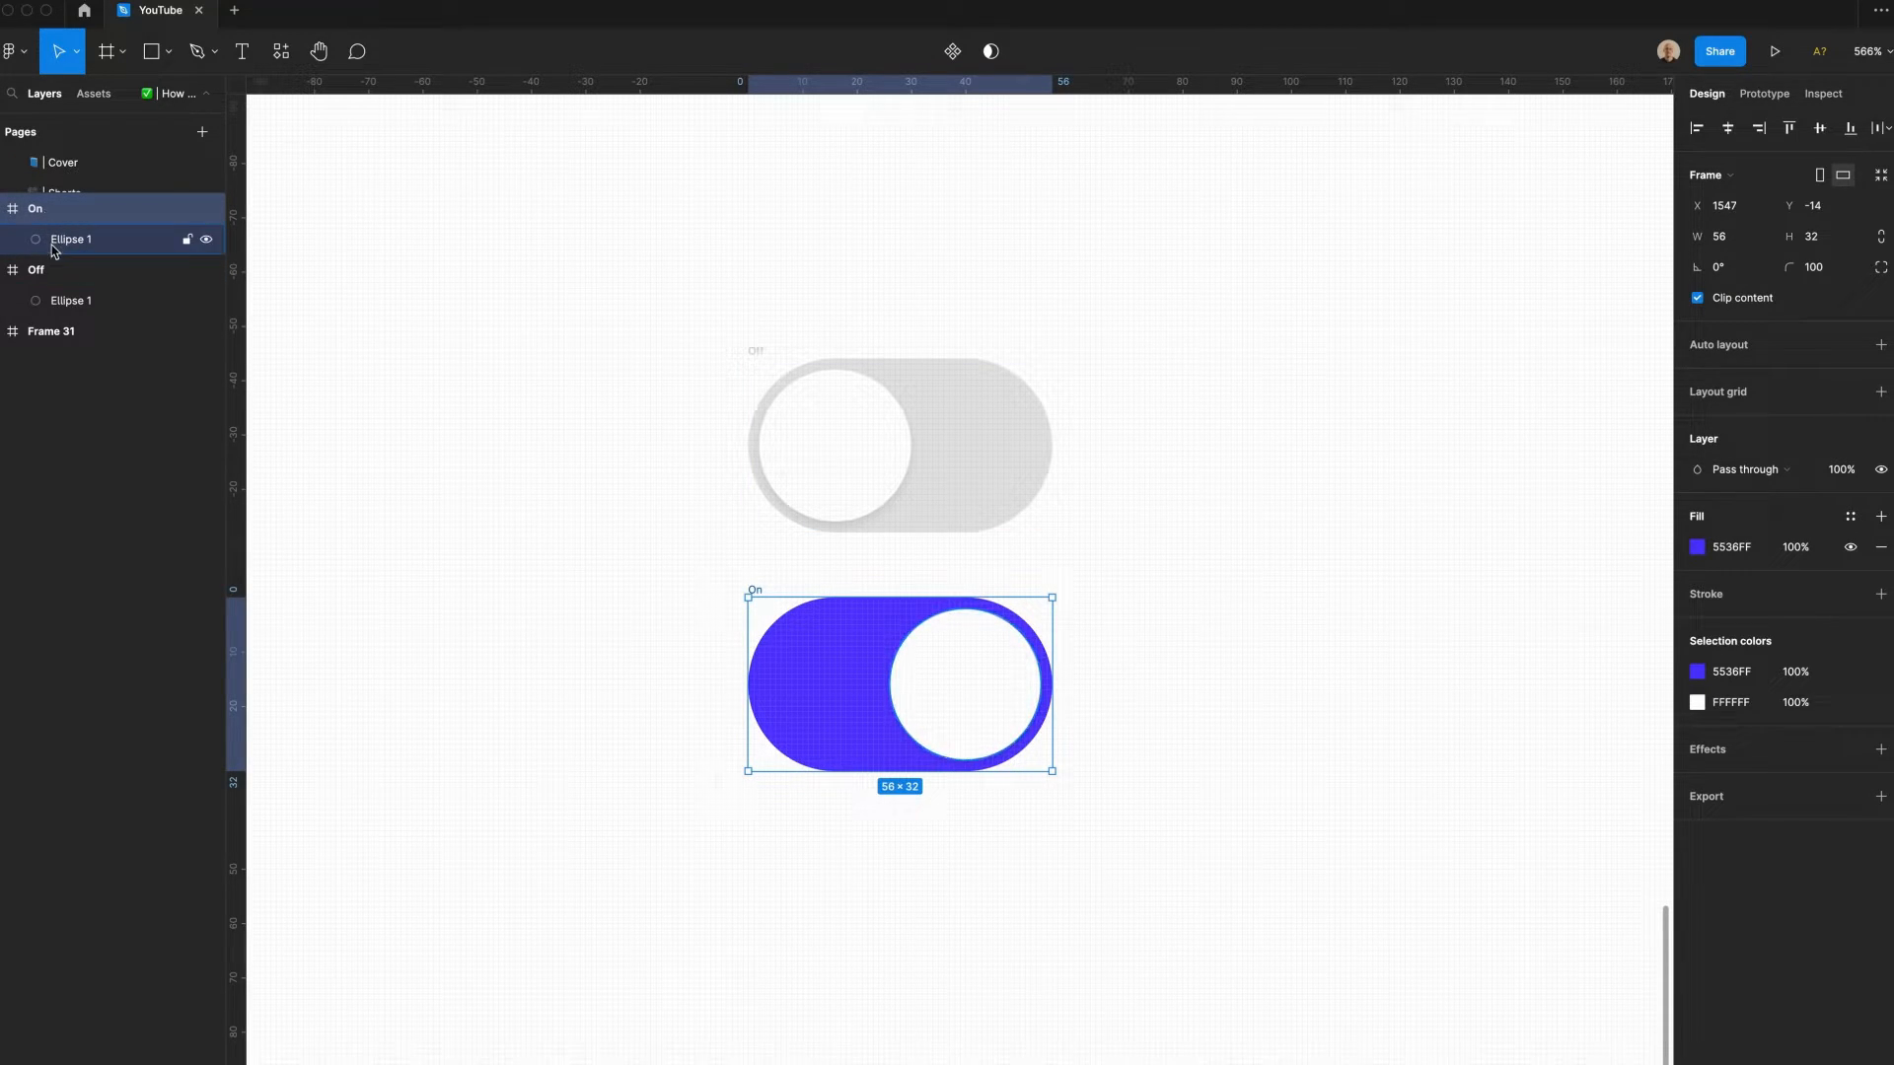
pyautogui.click(584, 249)
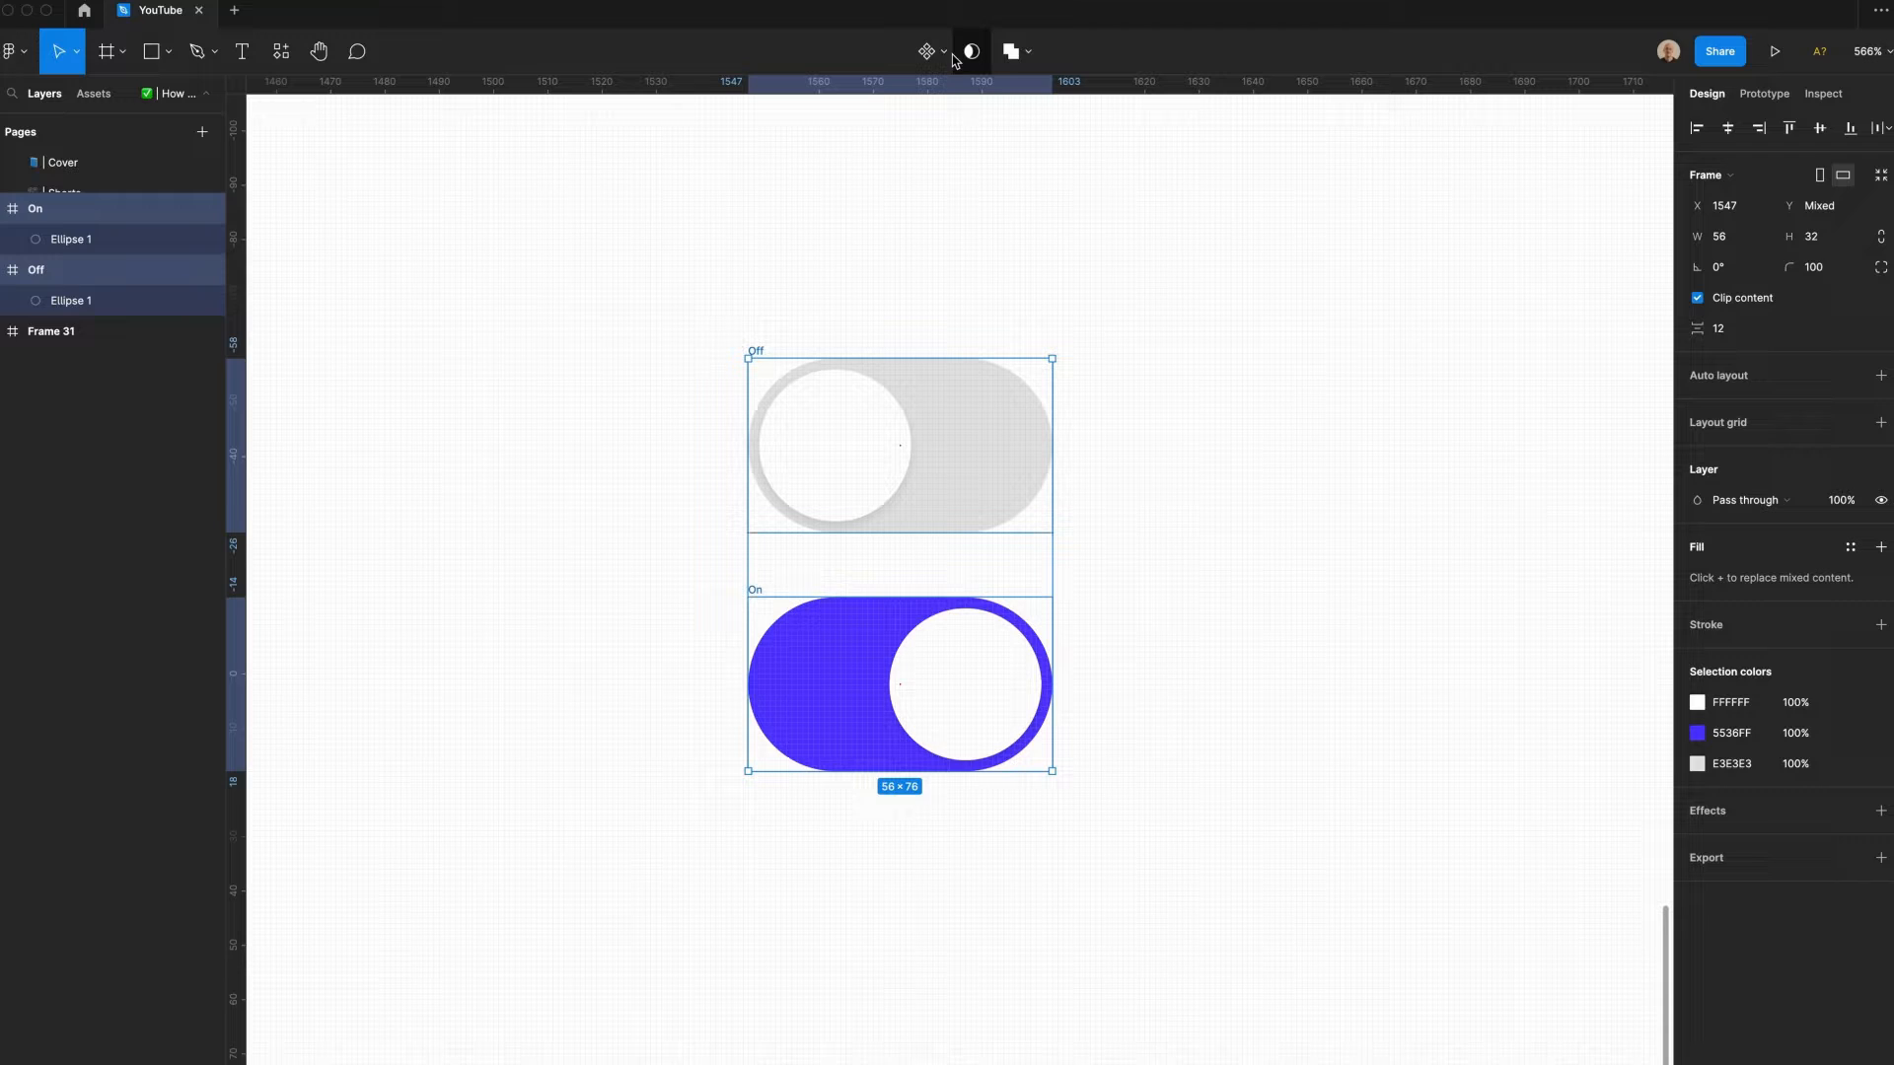
# - Create a component set from Off and On and rename it Toggle
pyautogui.click(943, 51)
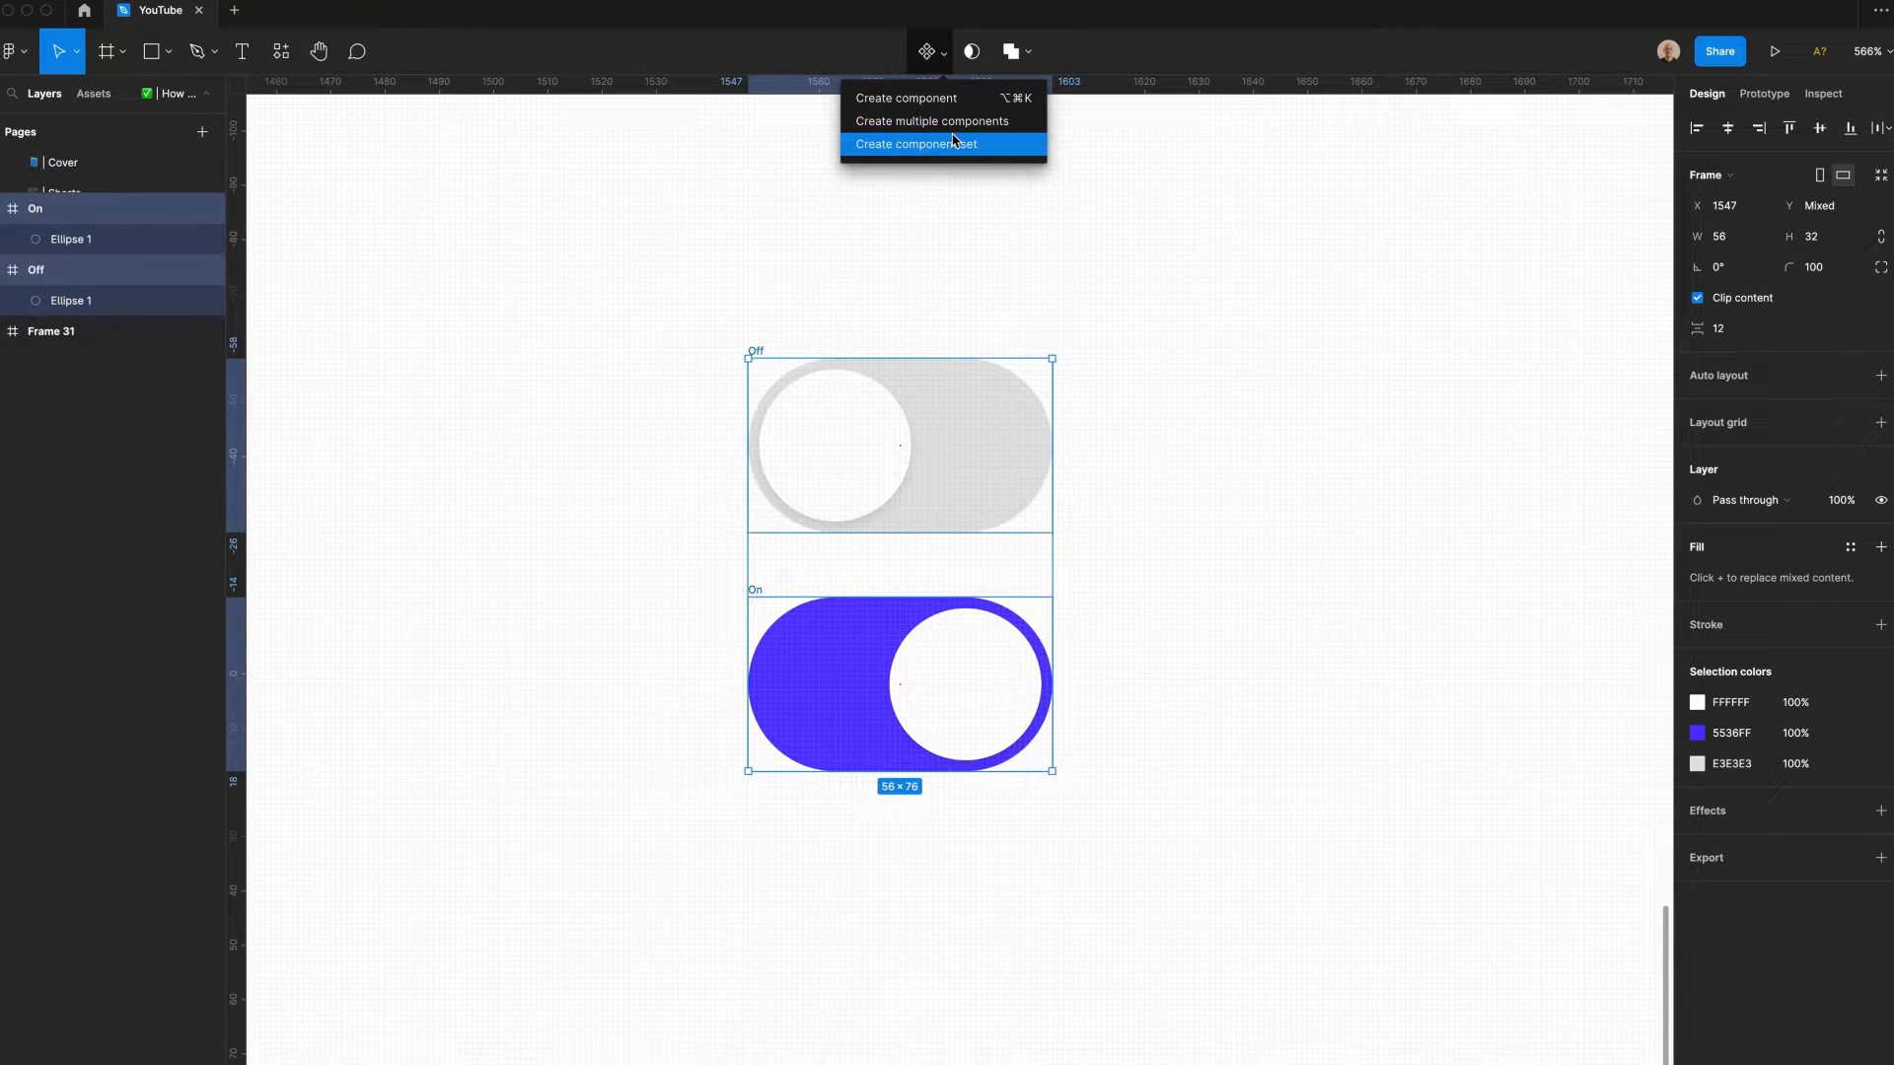
pyautogui.click(916, 144)
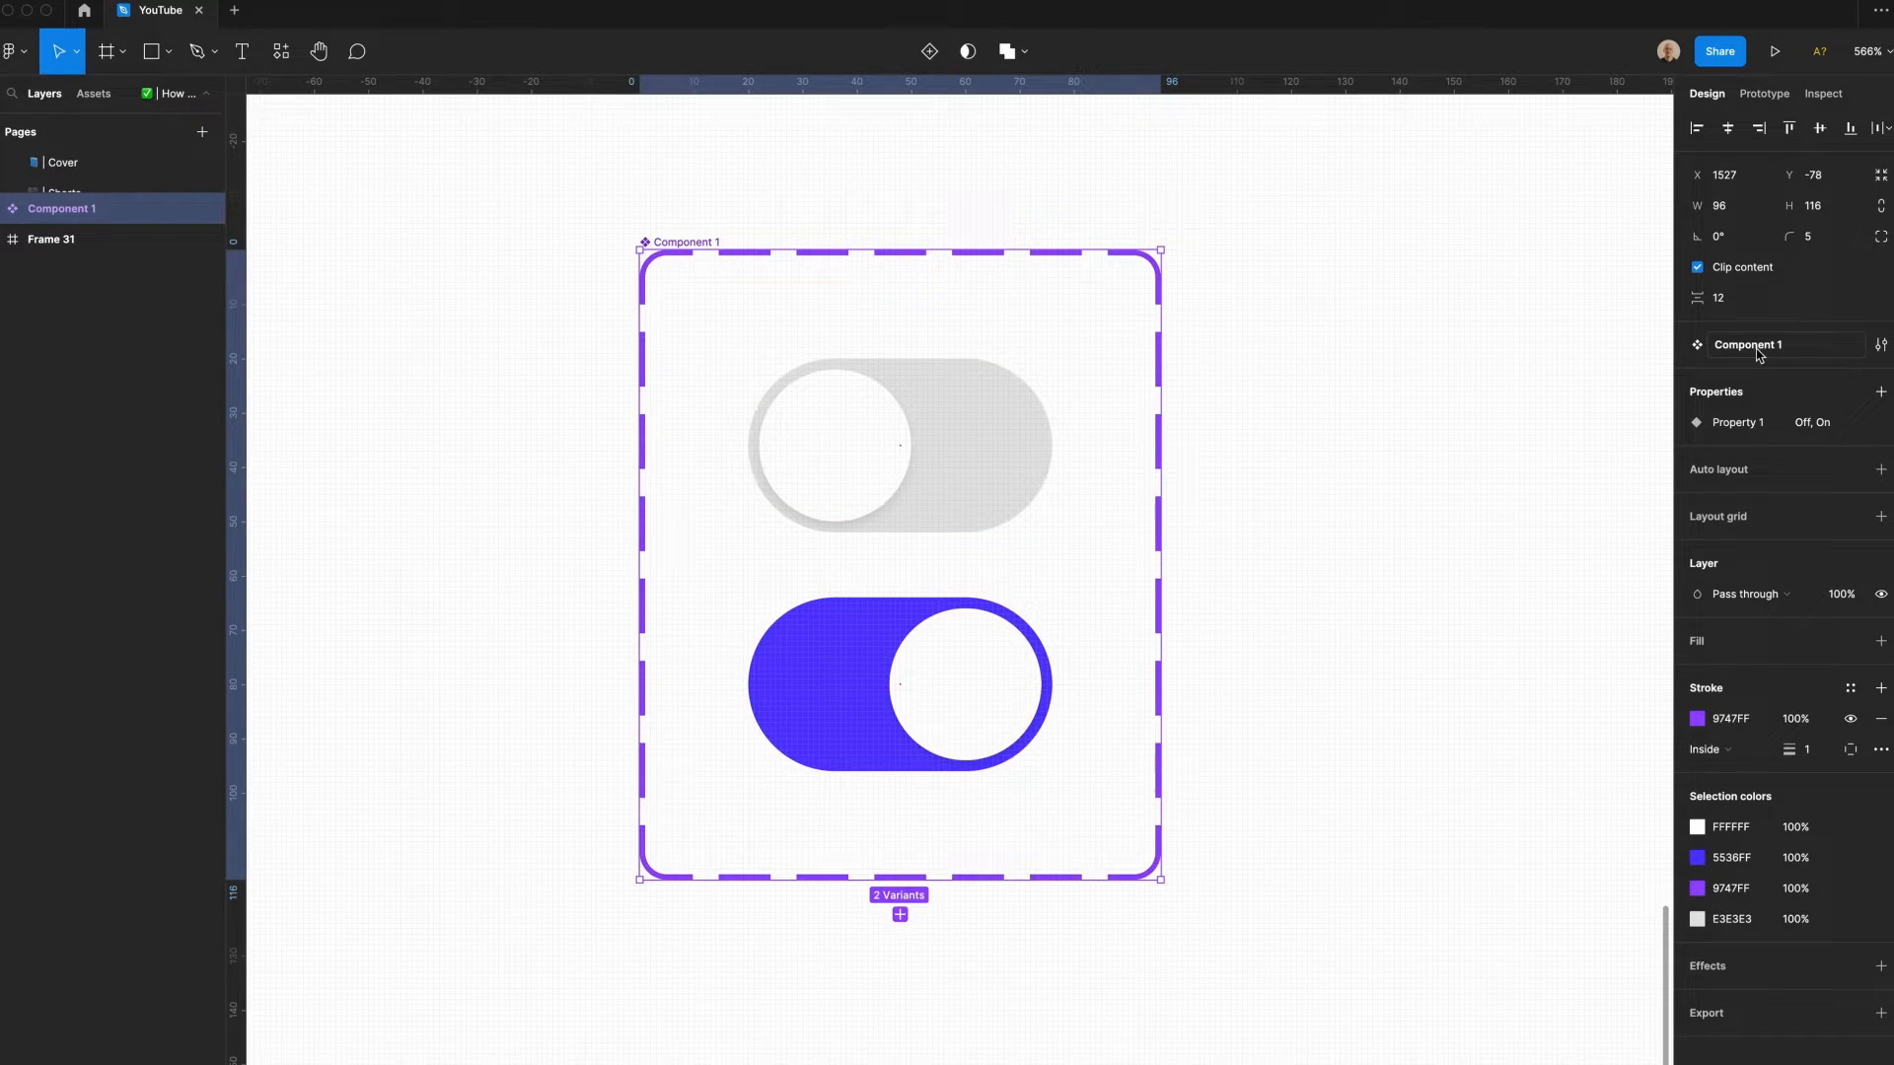
pyautogui.doubleClick(1746, 343)
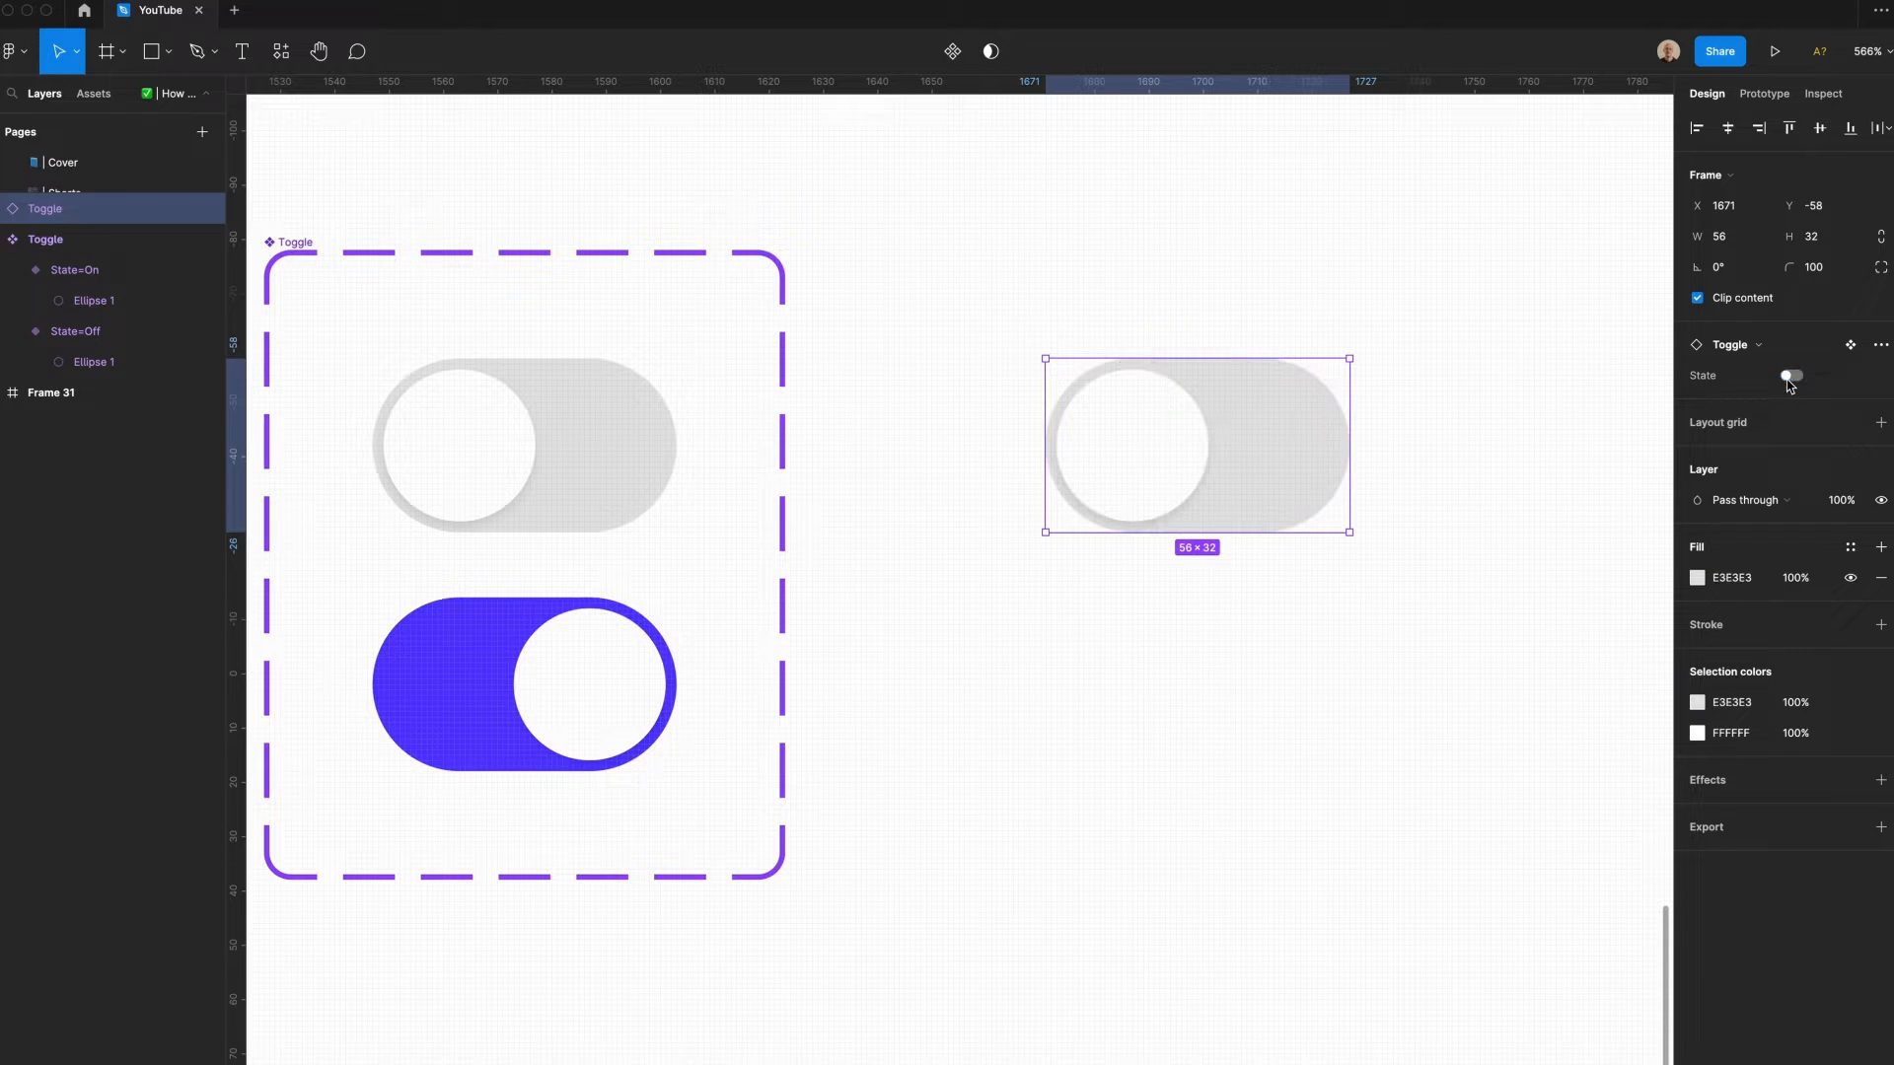
# - Flip the Toggle instance's State property between On and Off several times to verify the variants
pyautogui.click(1794, 375)
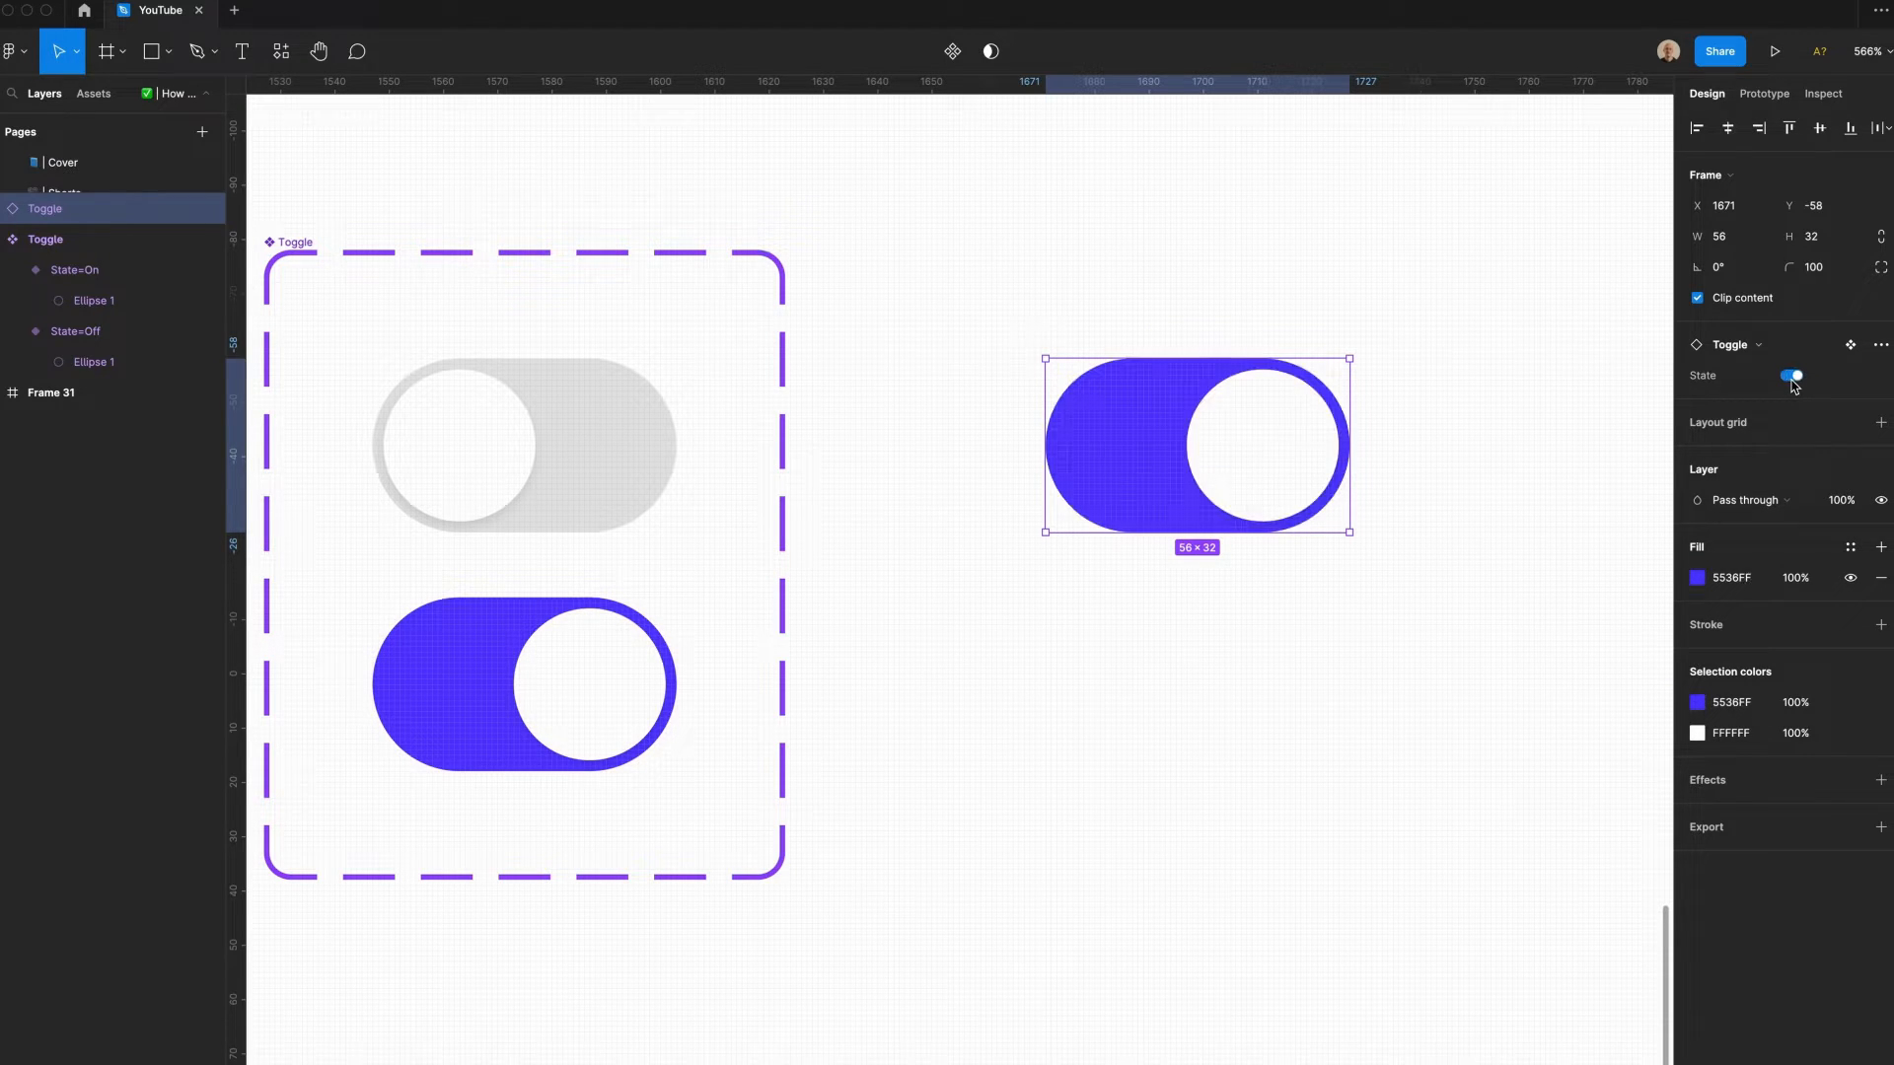
pyautogui.click(1792, 375)
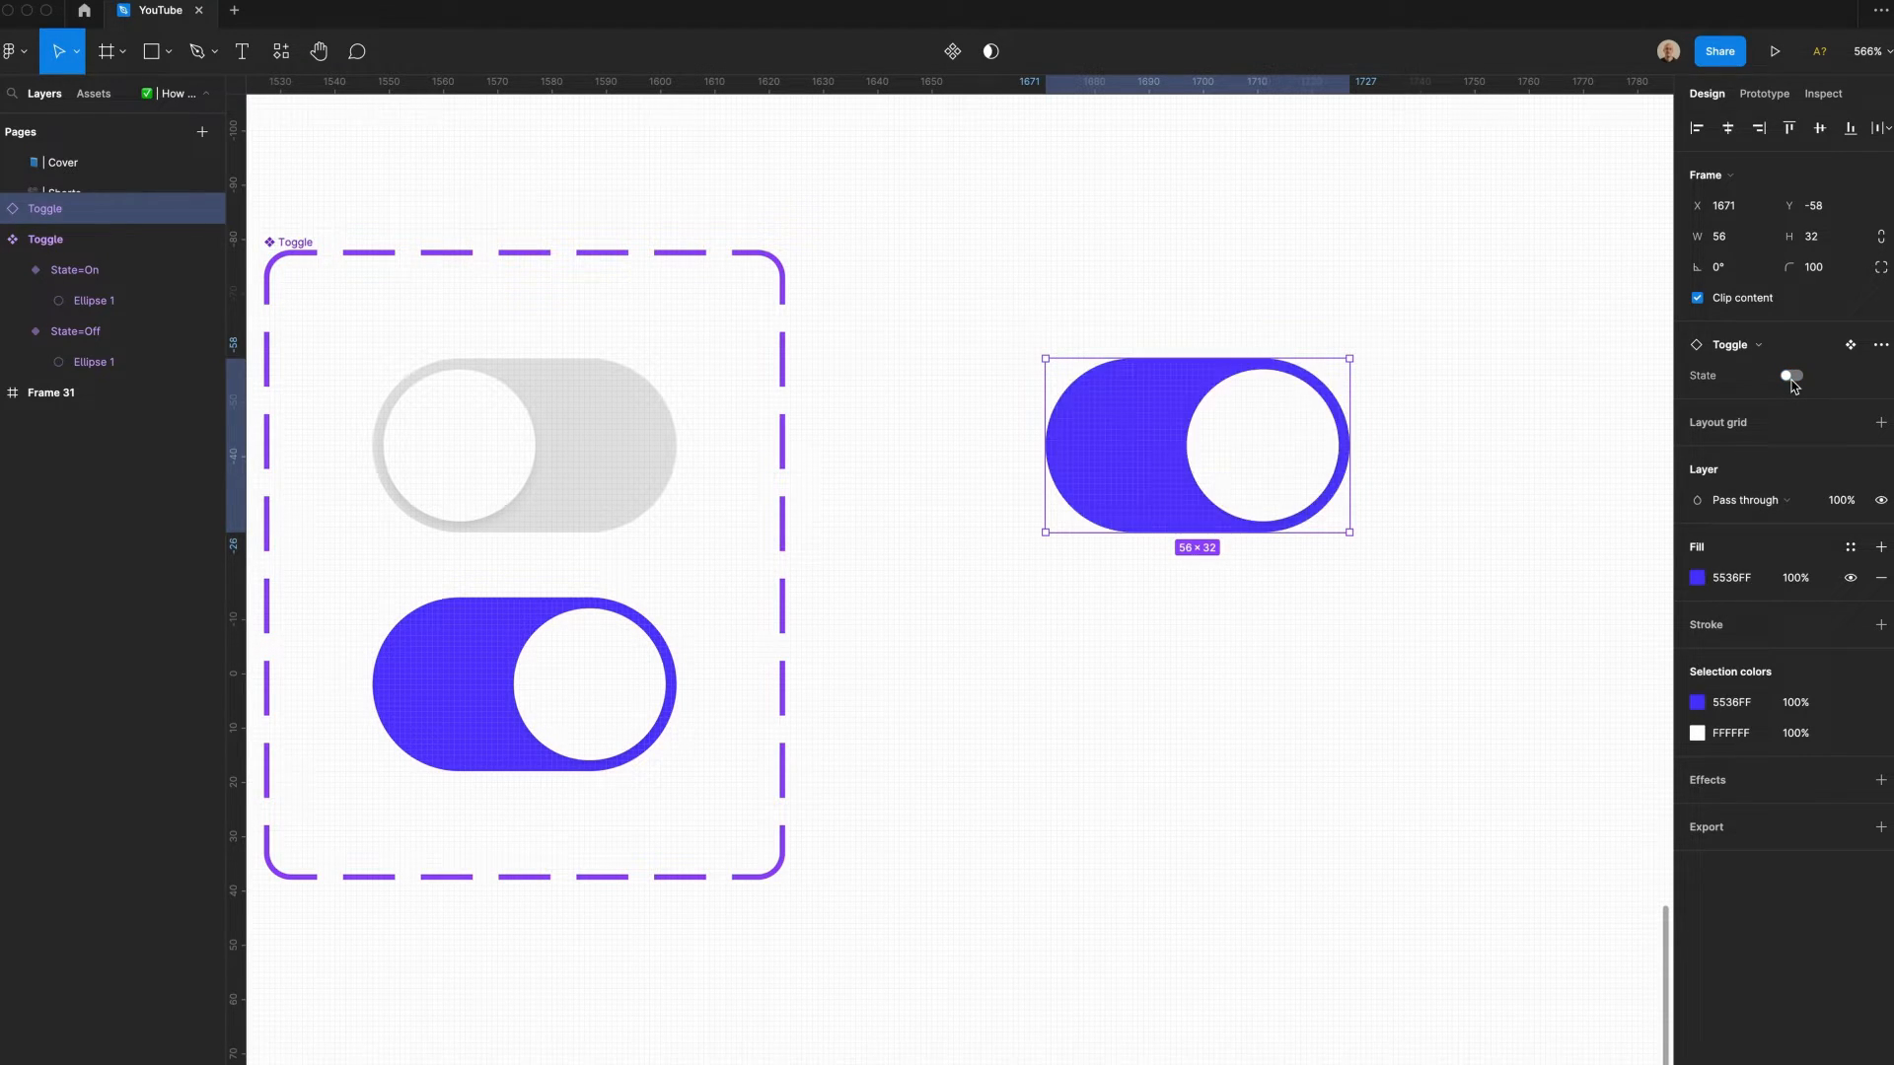
pyautogui.click(1791, 375)
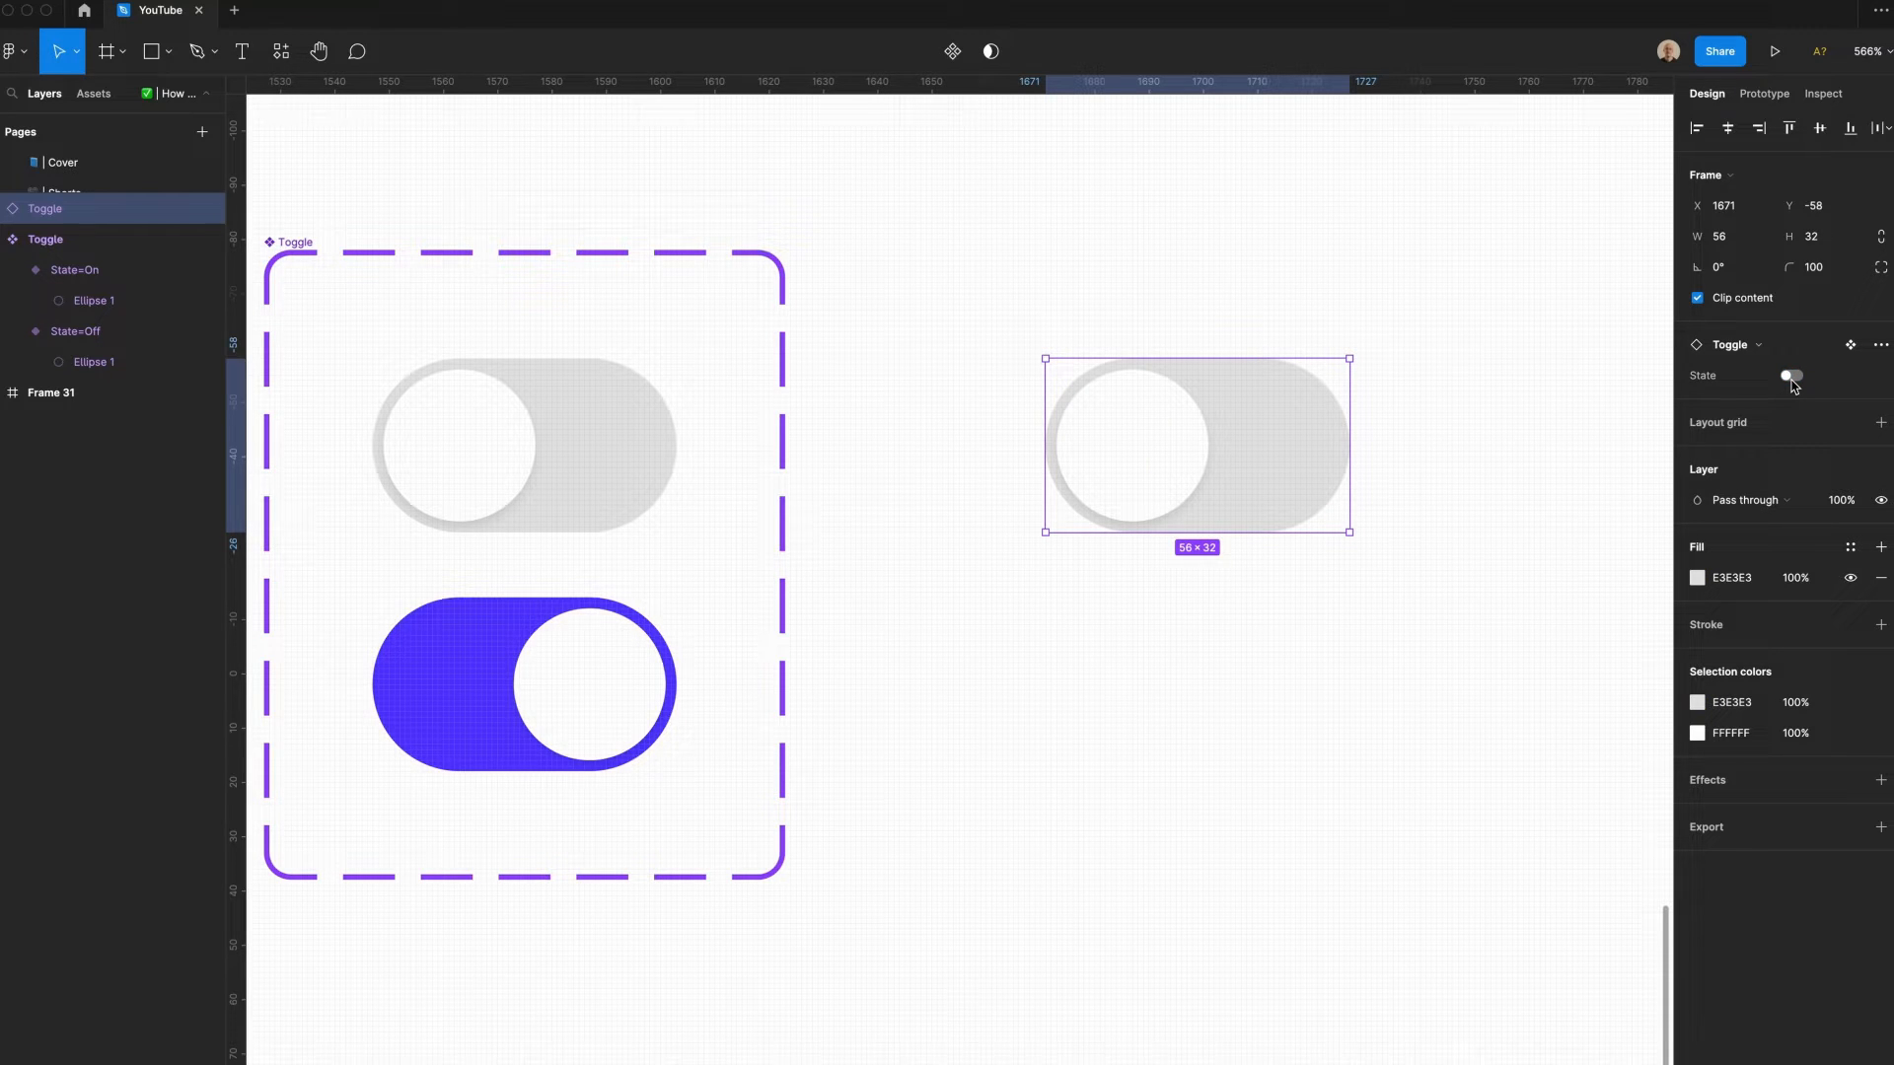
pyautogui.click(1791, 375)
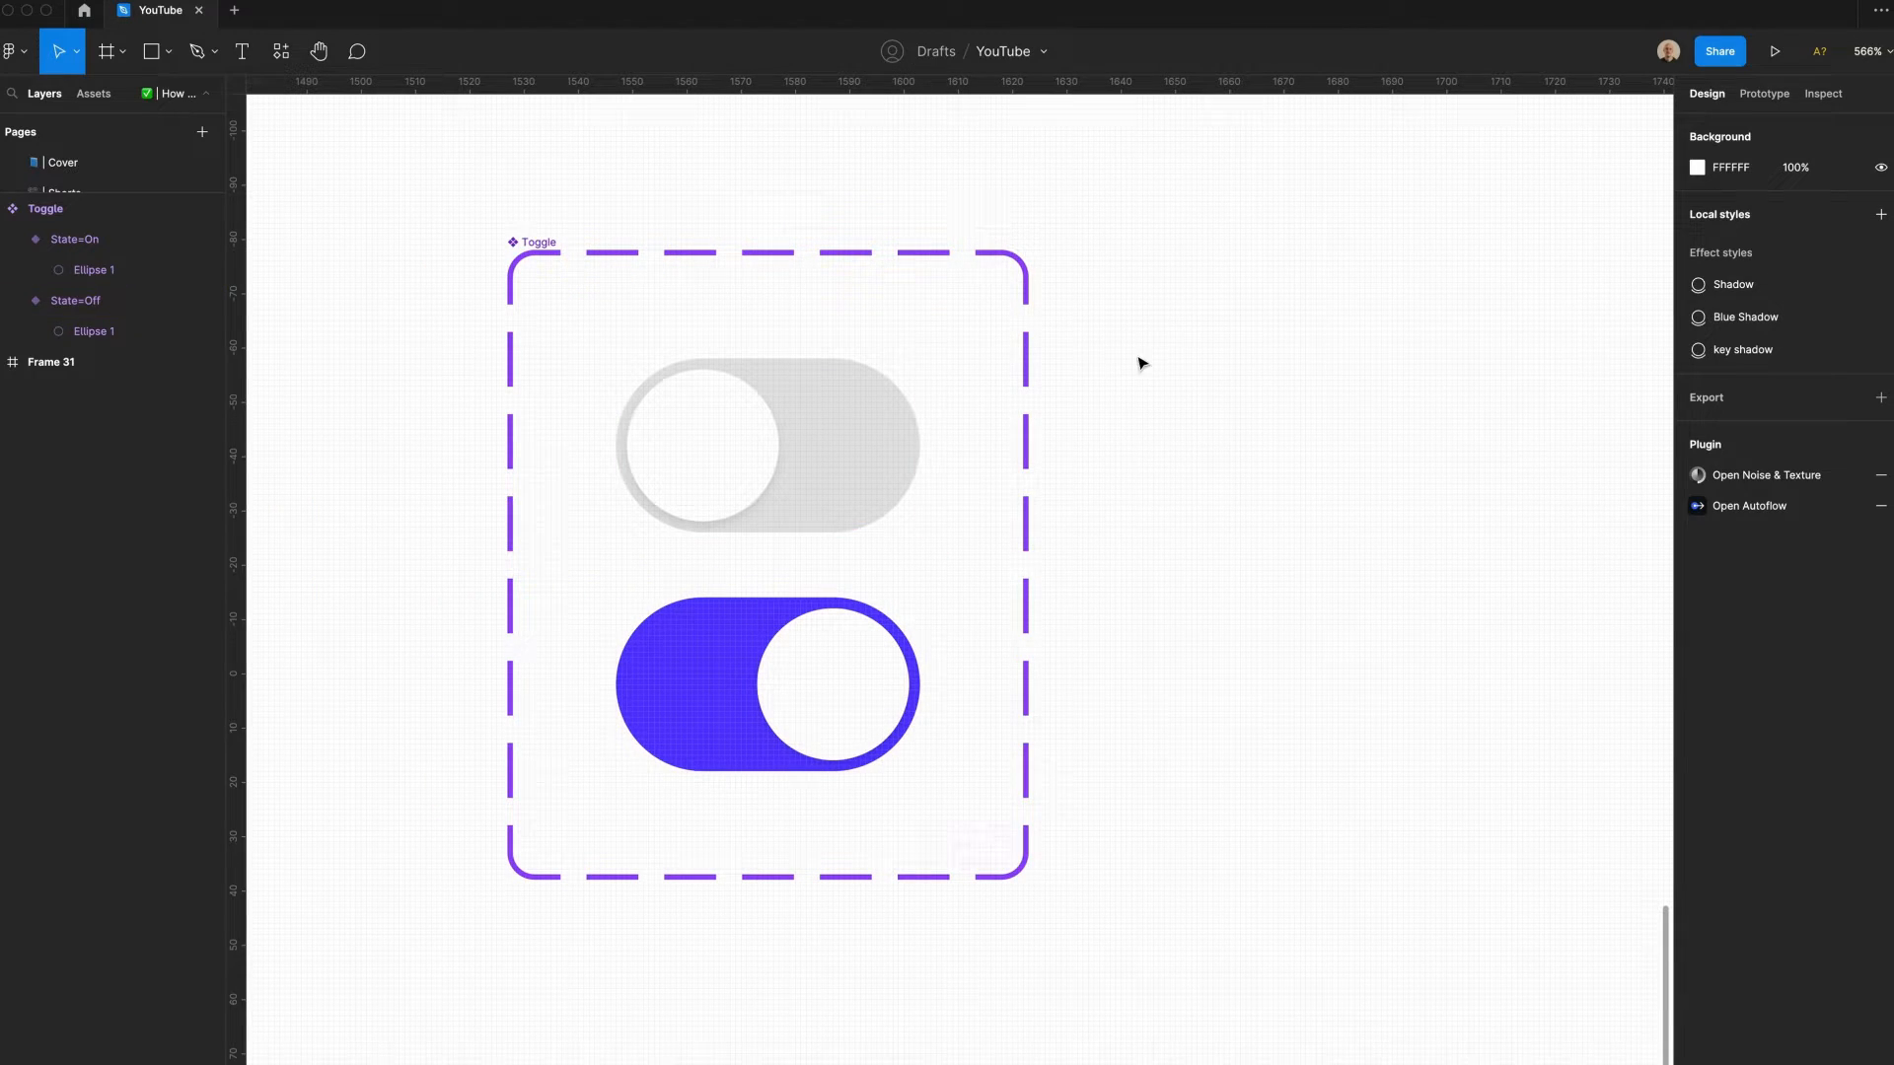
# - Link the State=Off variant to State=On with a tap interaction in Prototype mode
pyautogui.click(767, 443)
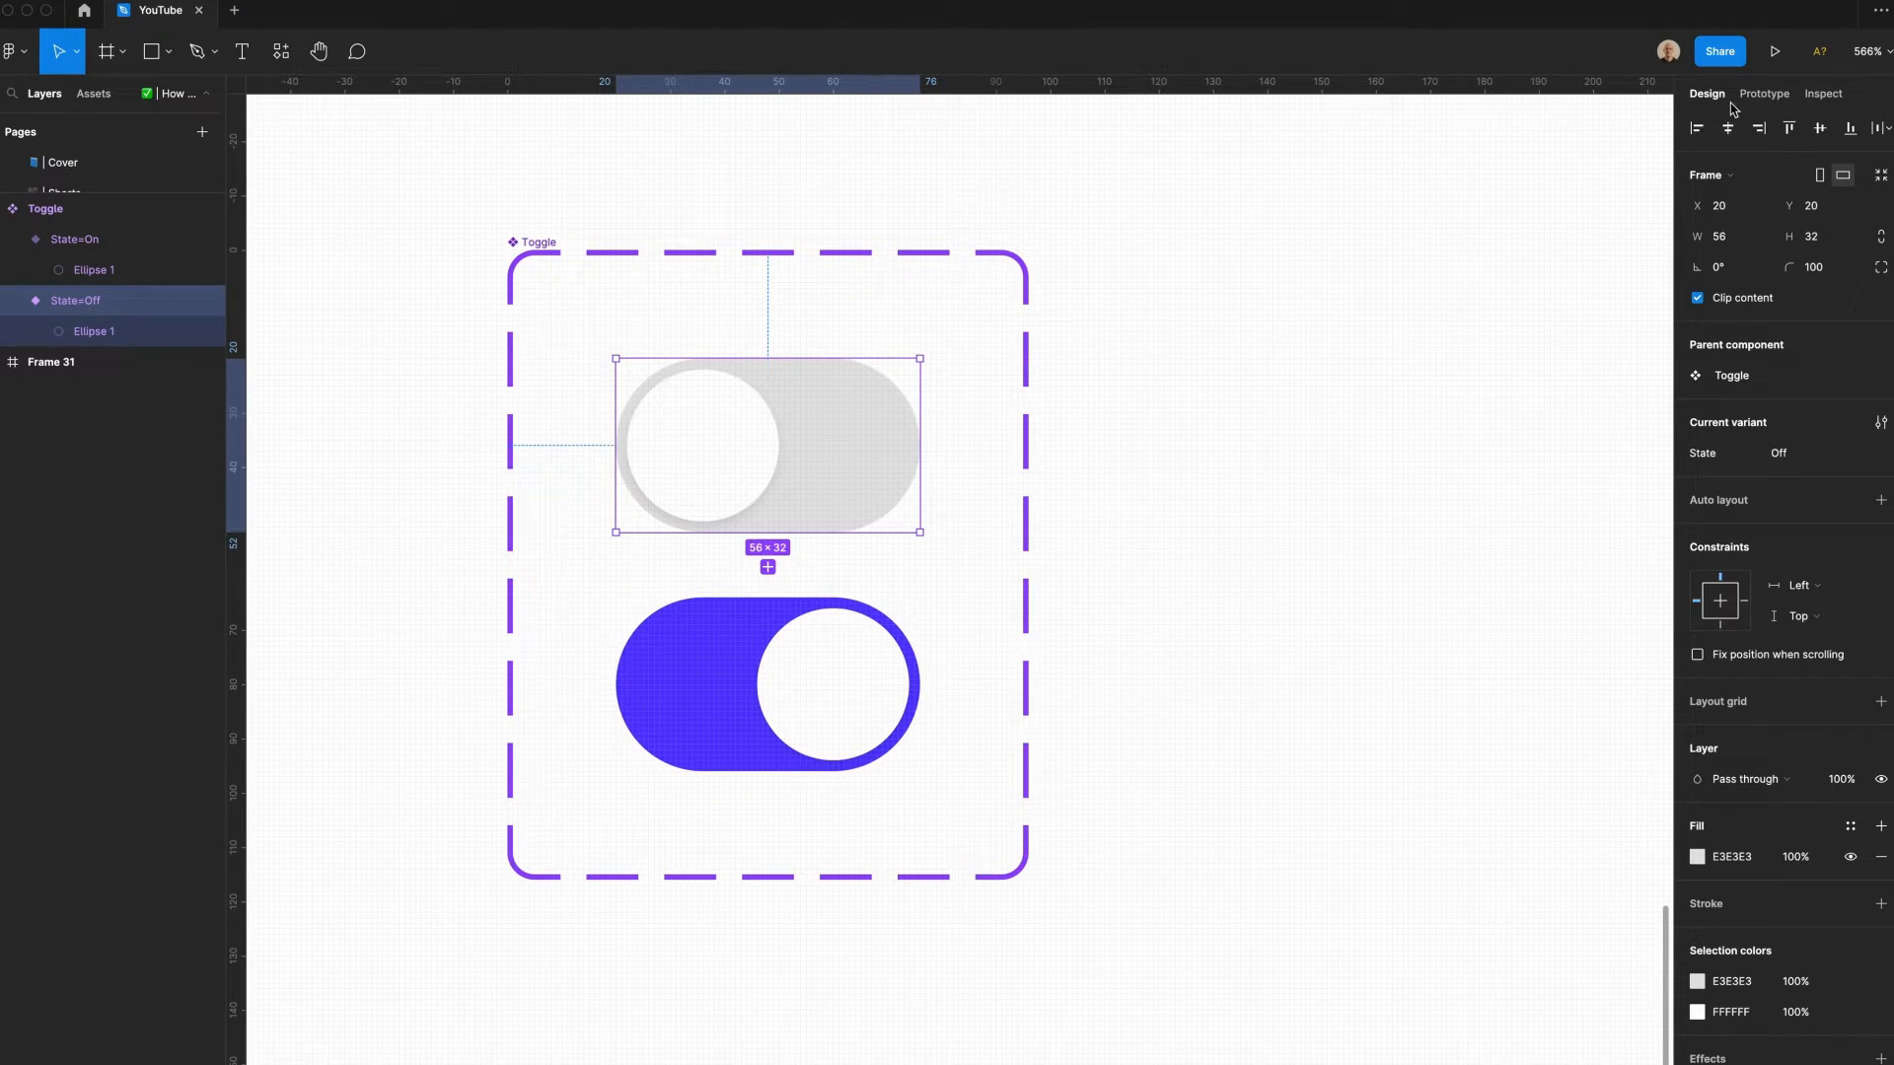
pyautogui.click(1764, 93)
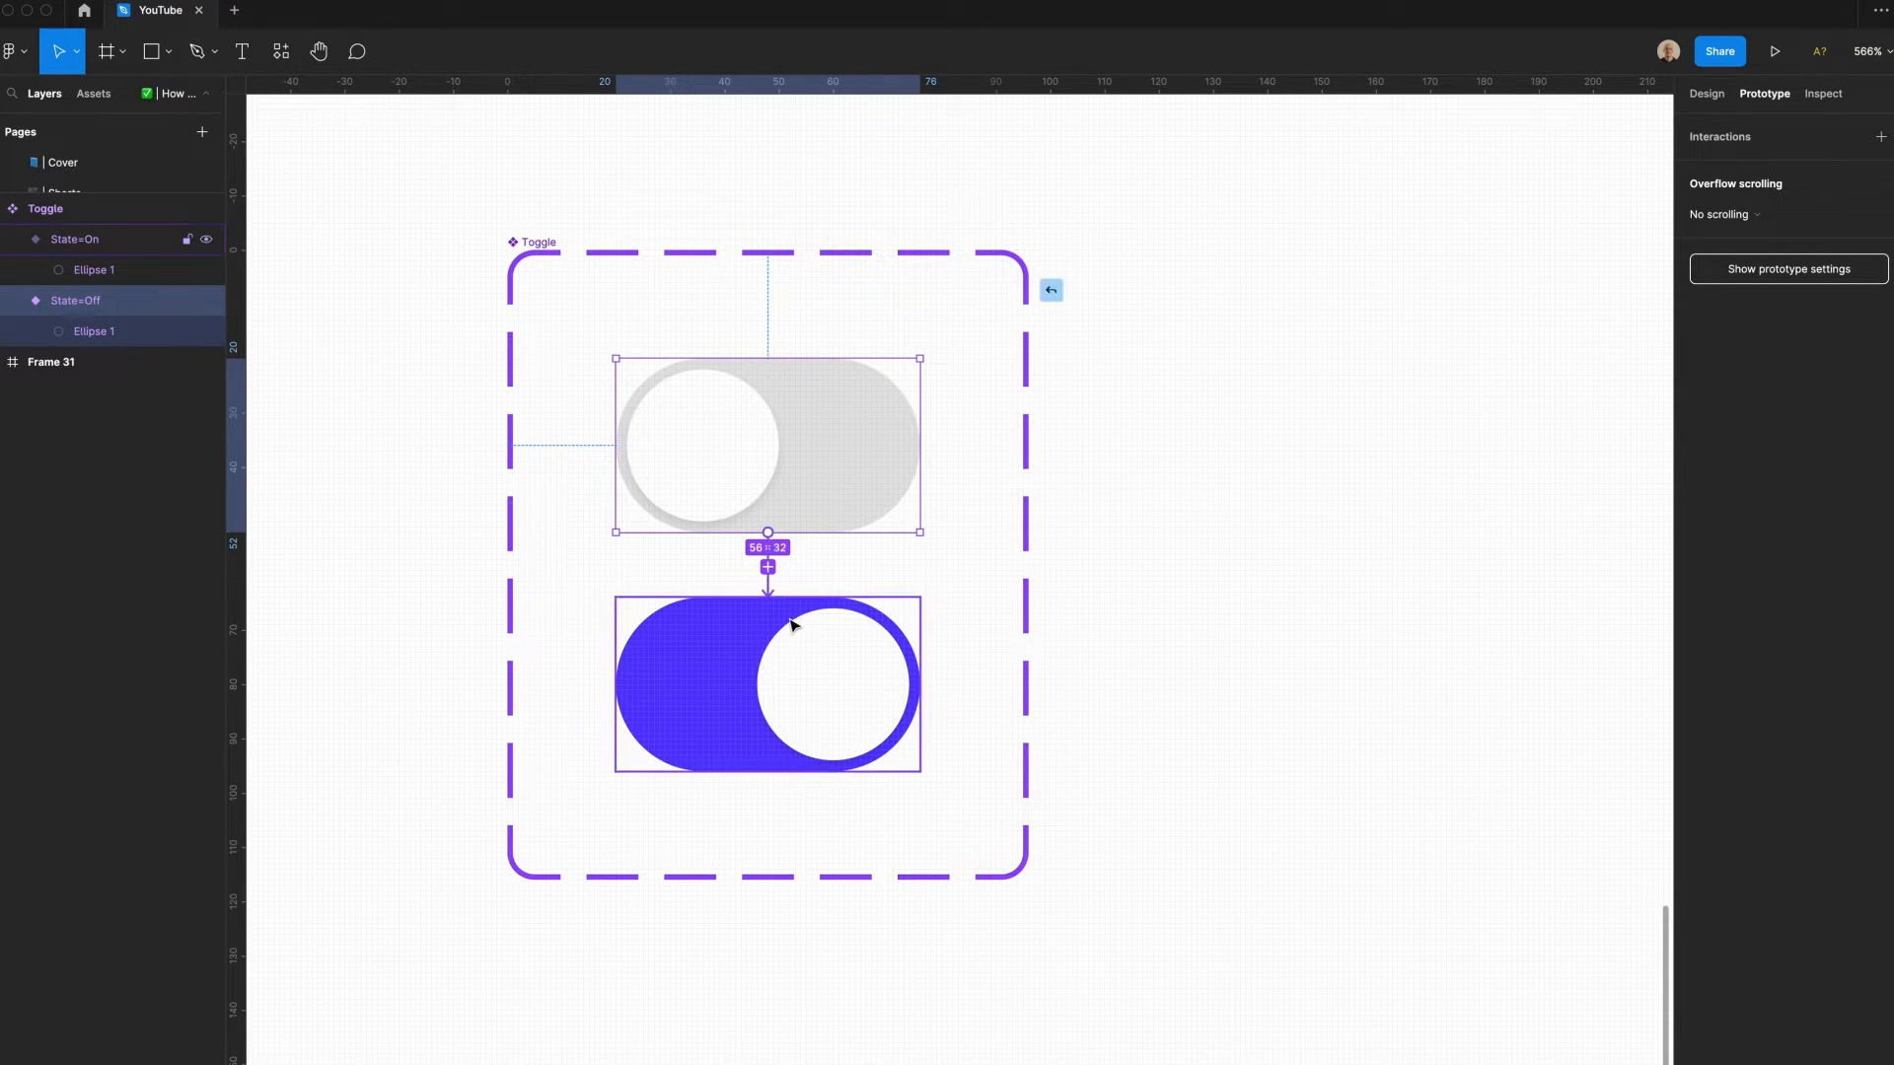
pyautogui.click(1051, 290)
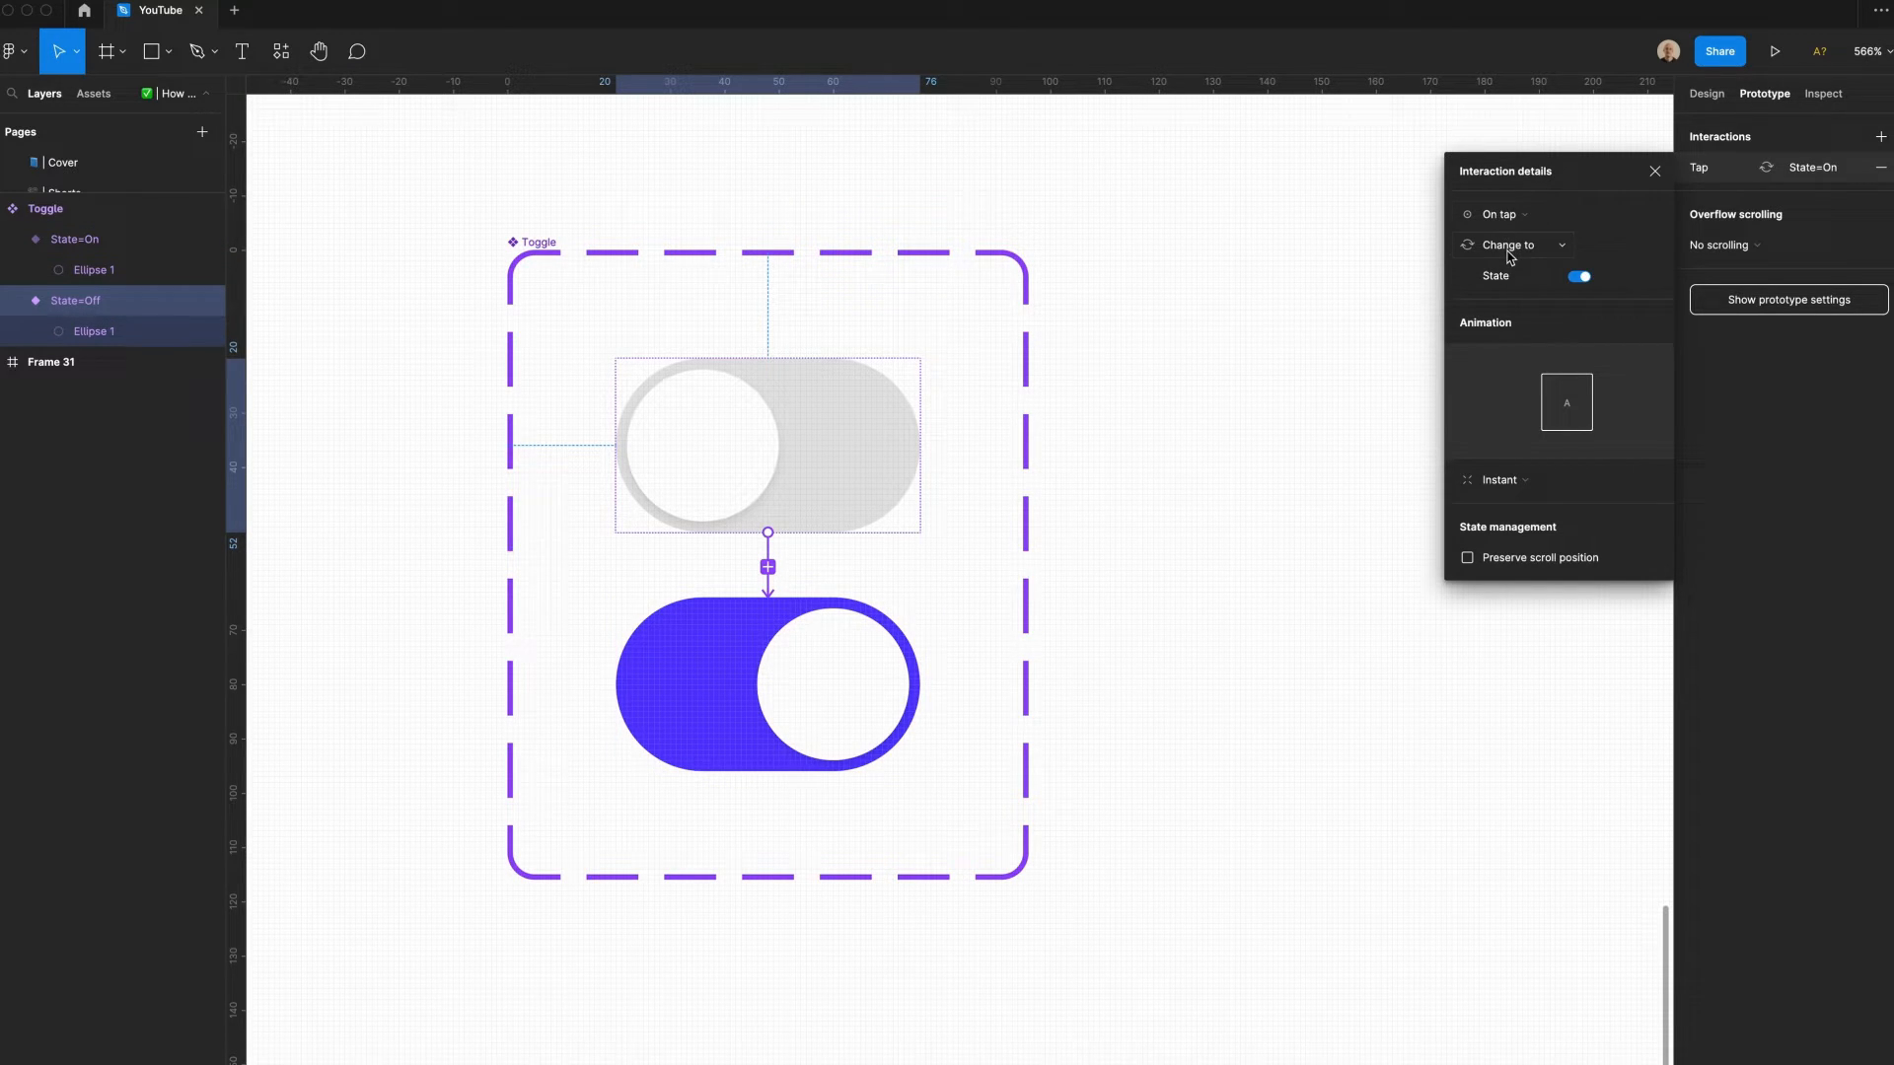
# - Set the transition to Smart animate with ease out and adjust its duration
pyautogui.click(1500, 479)
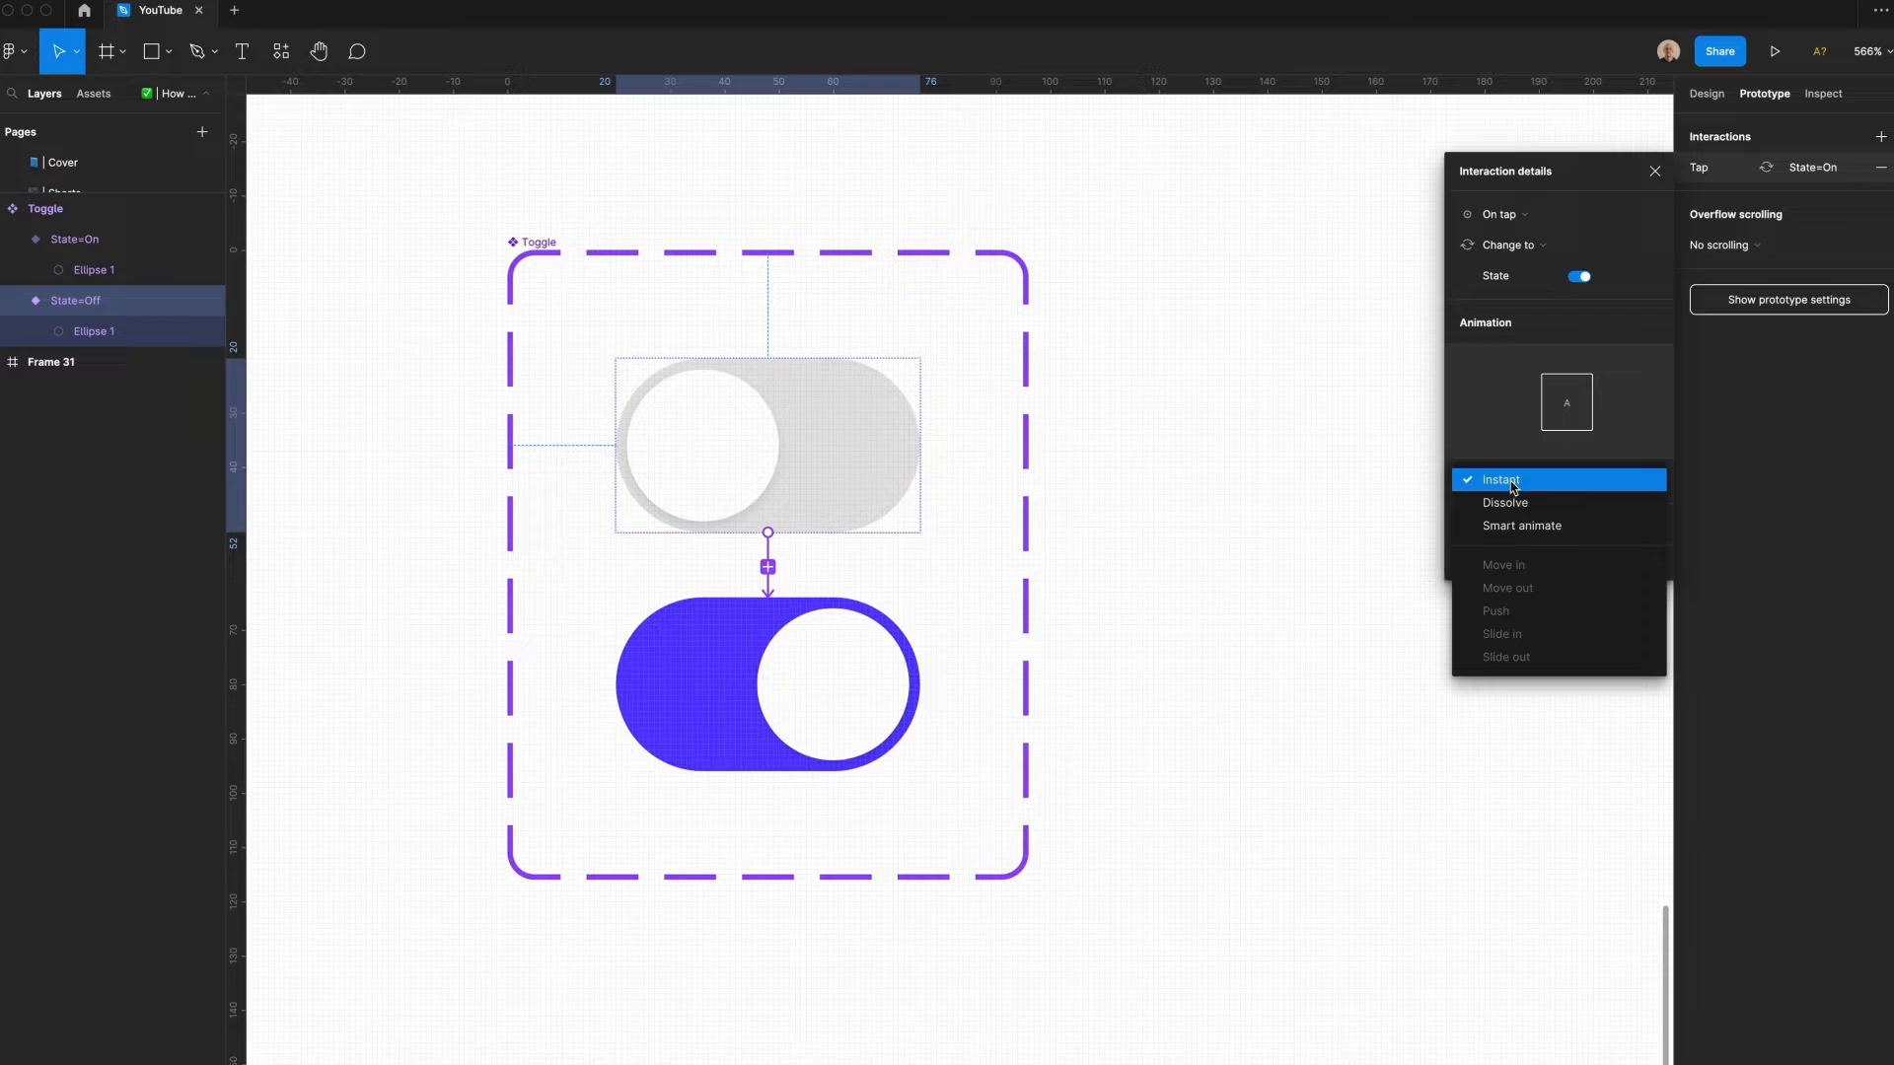
pyautogui.click(1521, 525)
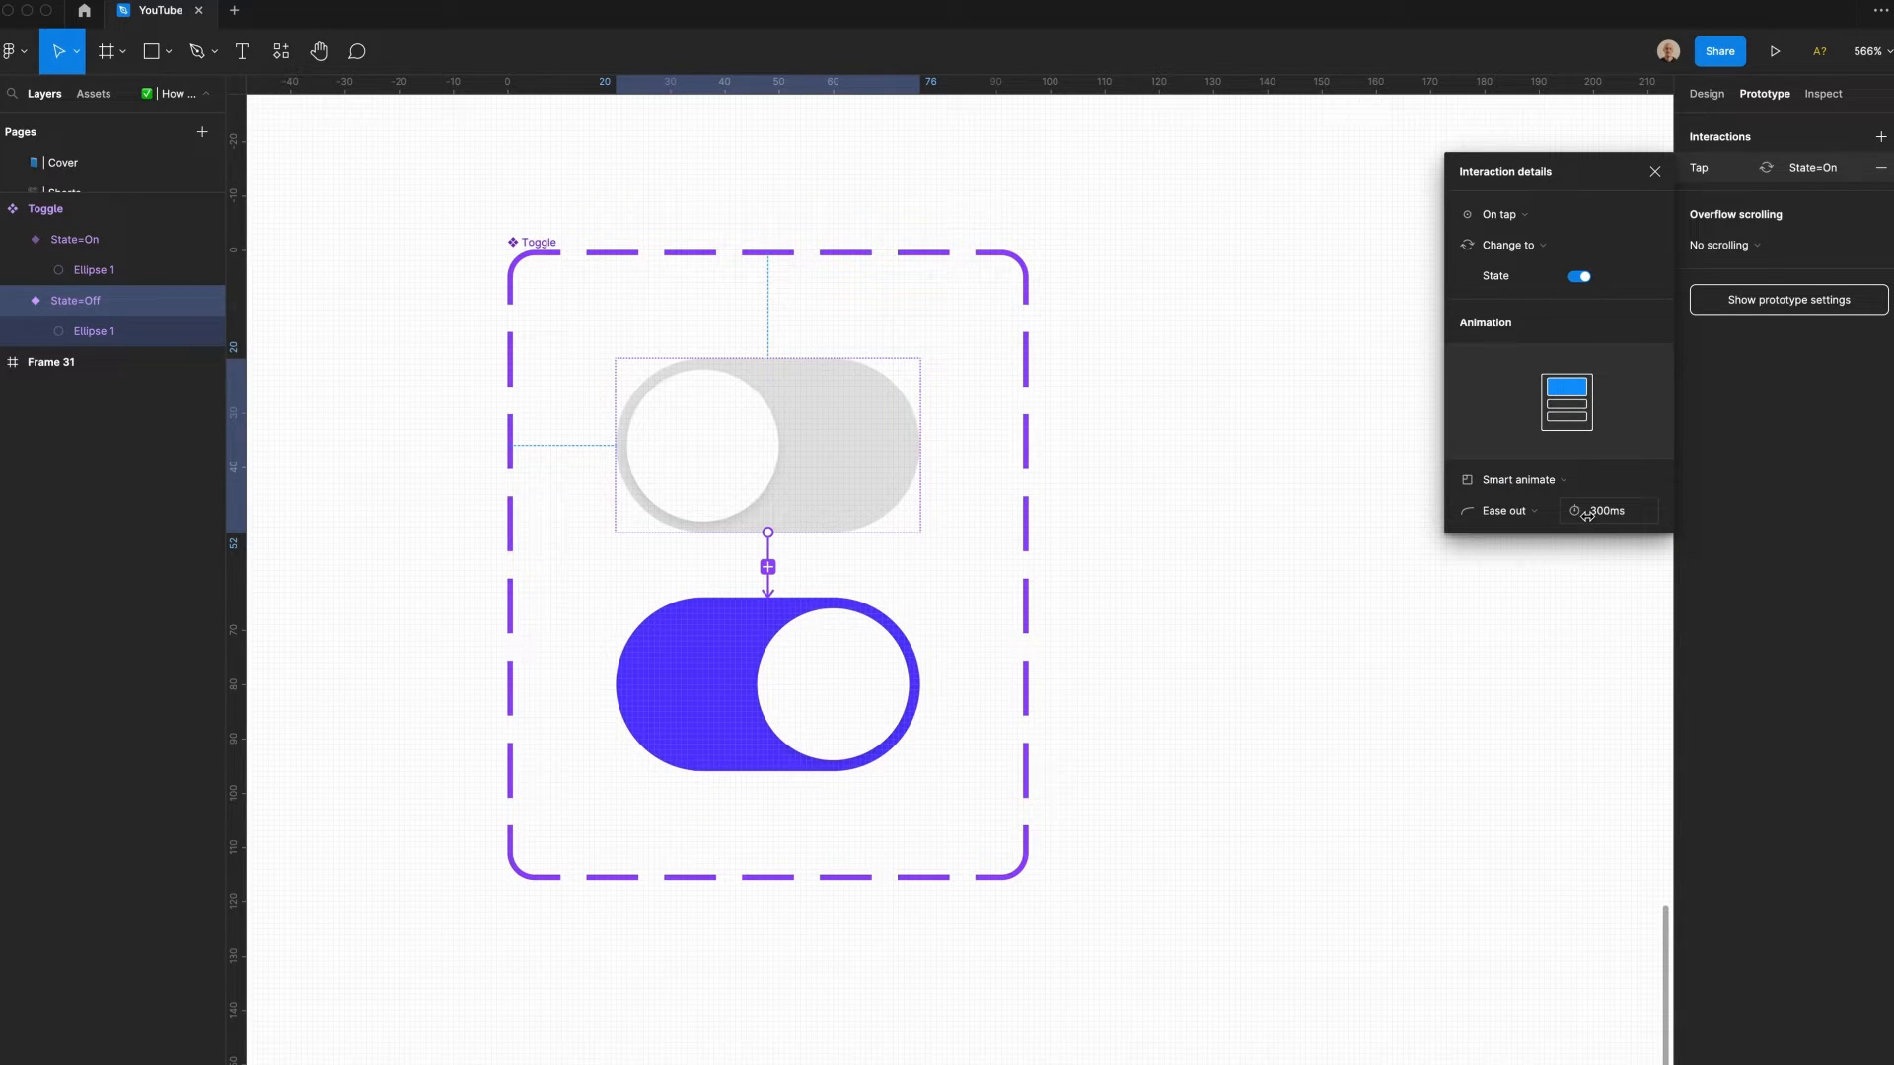
pyautogui.click(1606, 509)
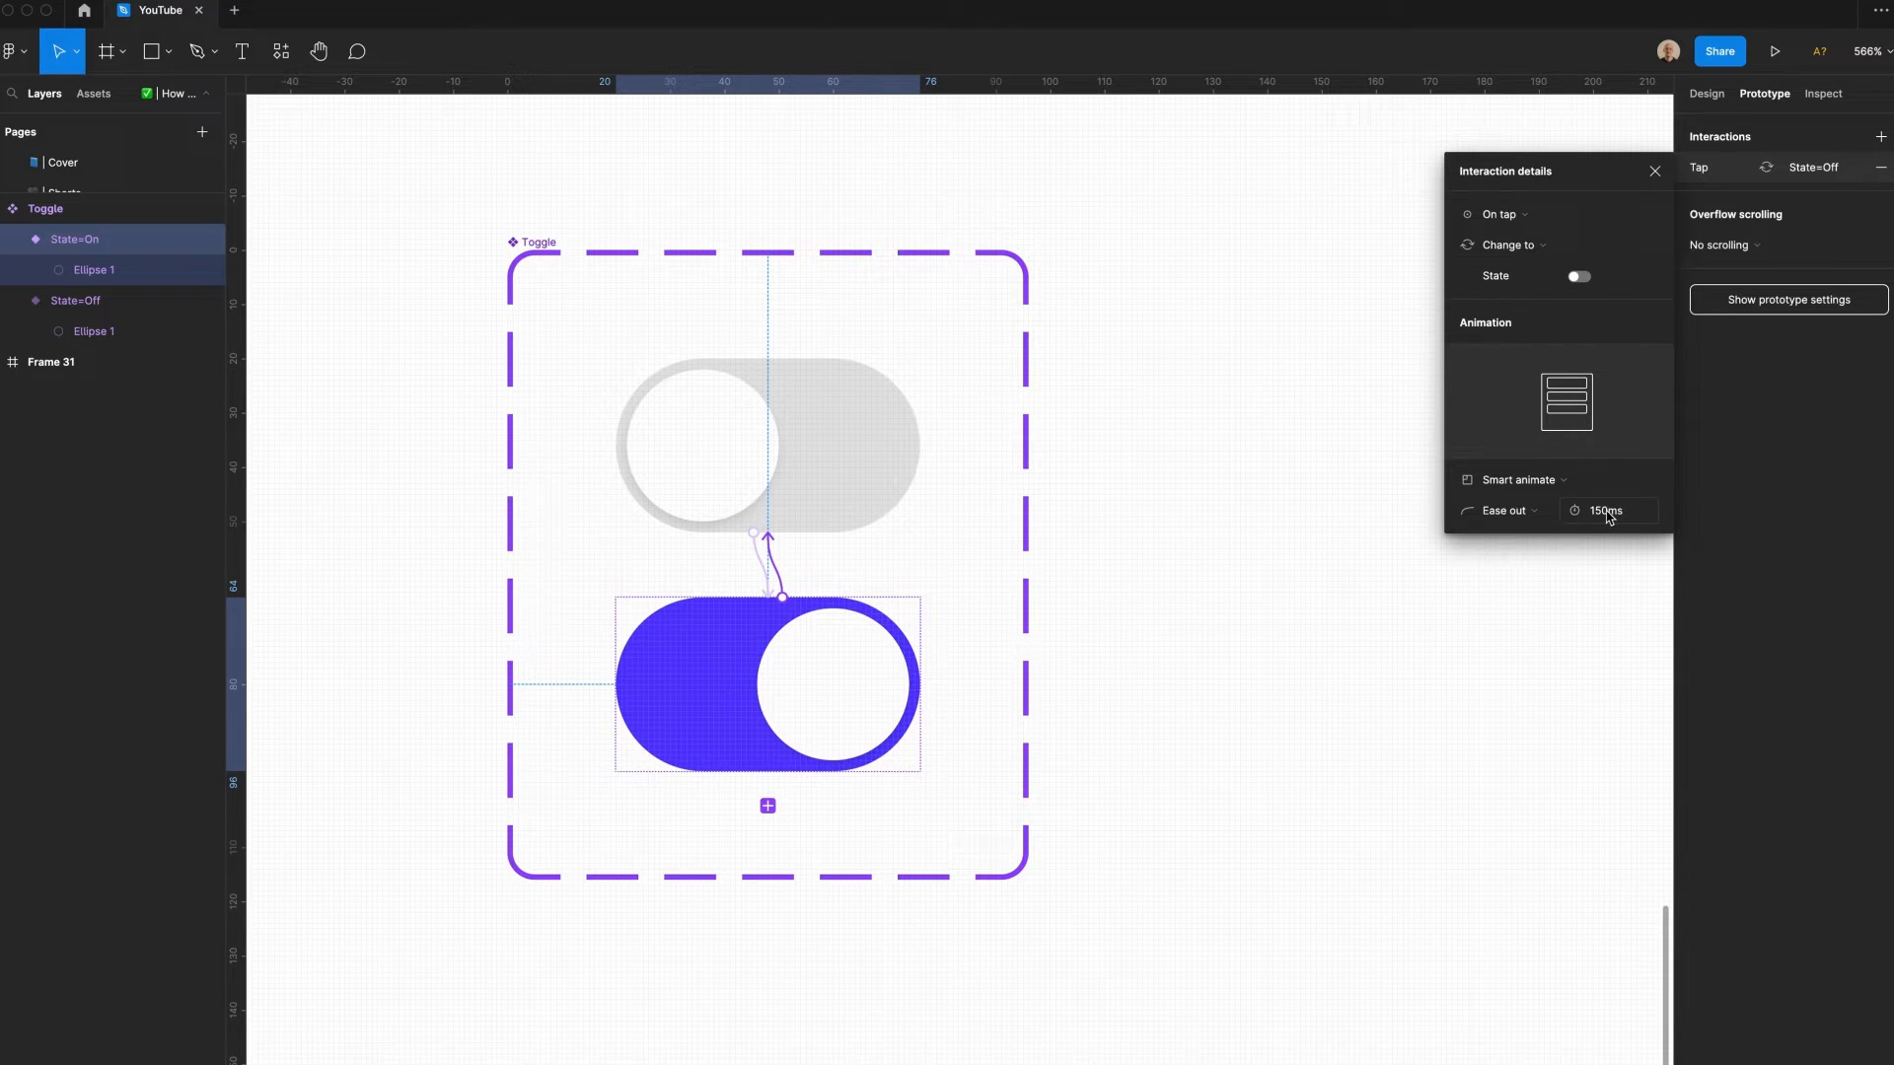
pyautogui.moveTo(1616, 517)
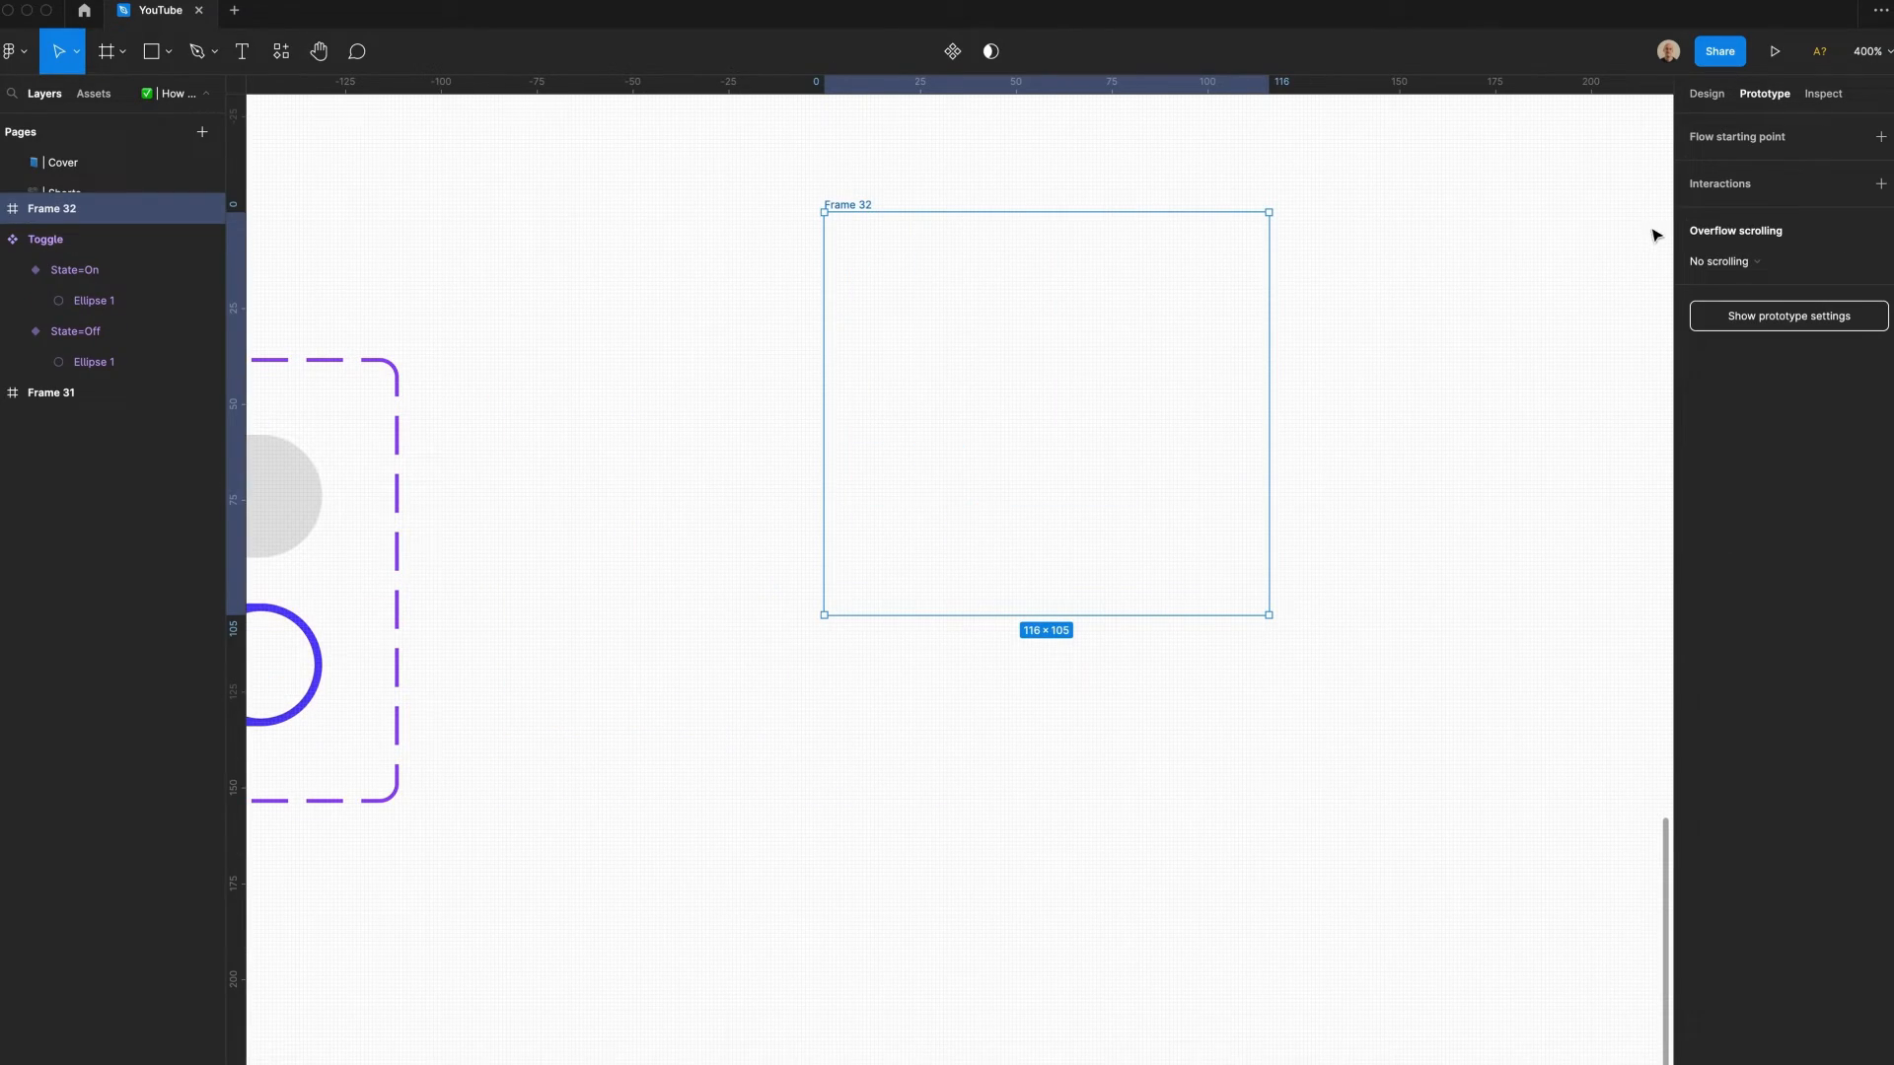
# - Size the new frame to 375×812 with a grey fill and place Toggle instances on it
pyautogui.click(1704, 93)
pyautogui.write('812')
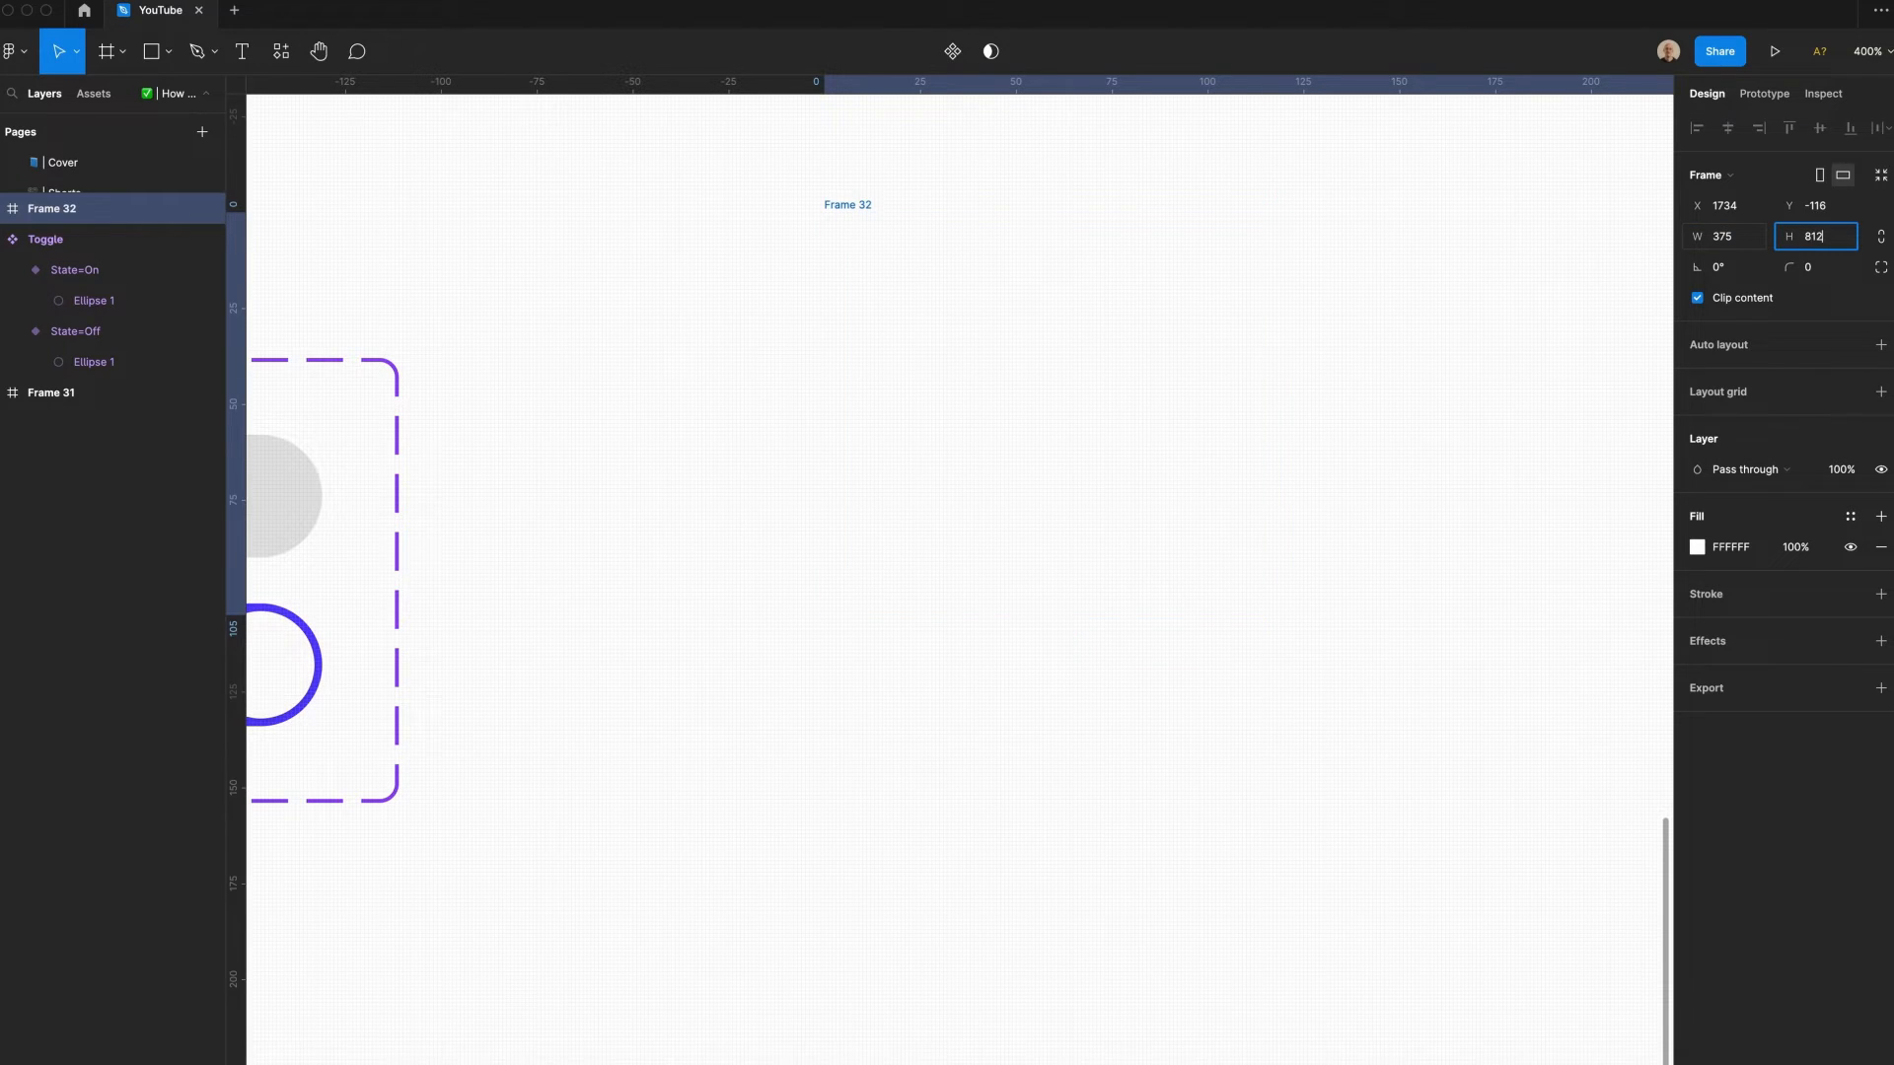
pyautogui.click(1697, 546)
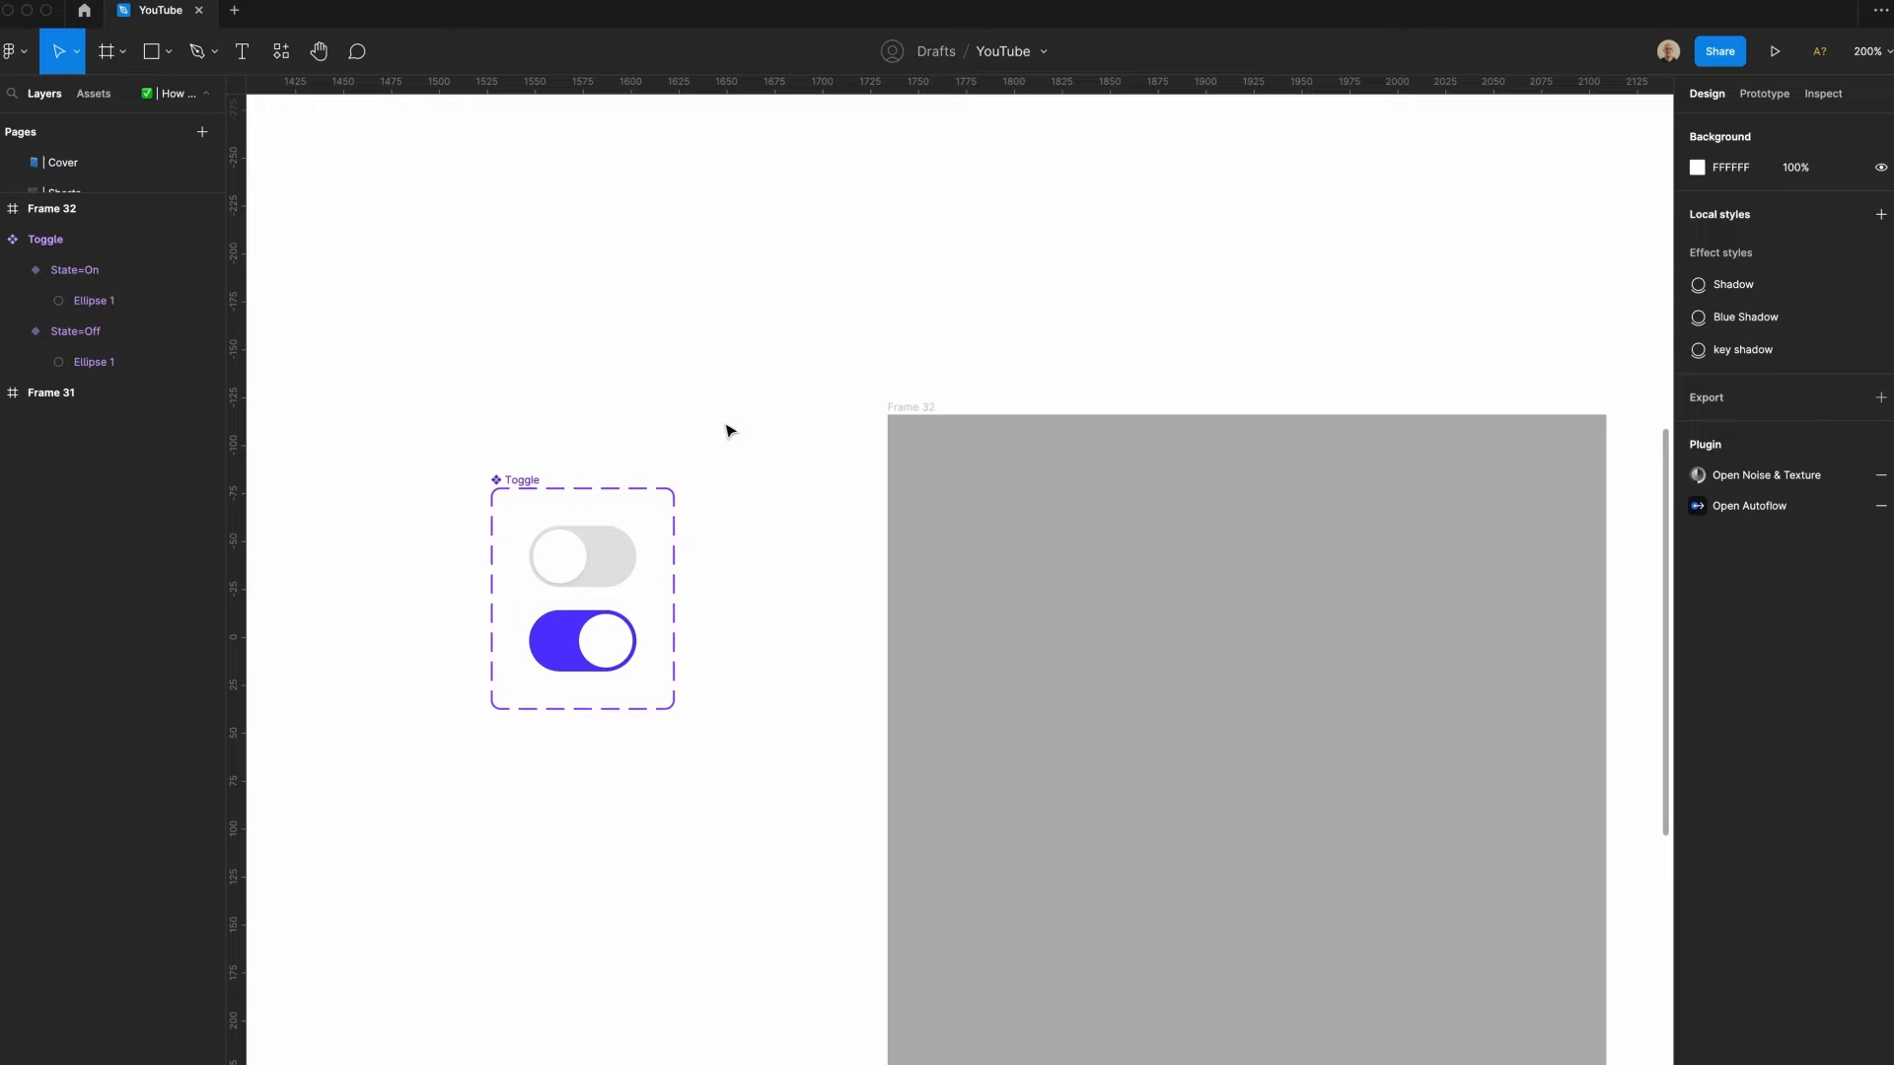
pyautogui.click(979, 219)
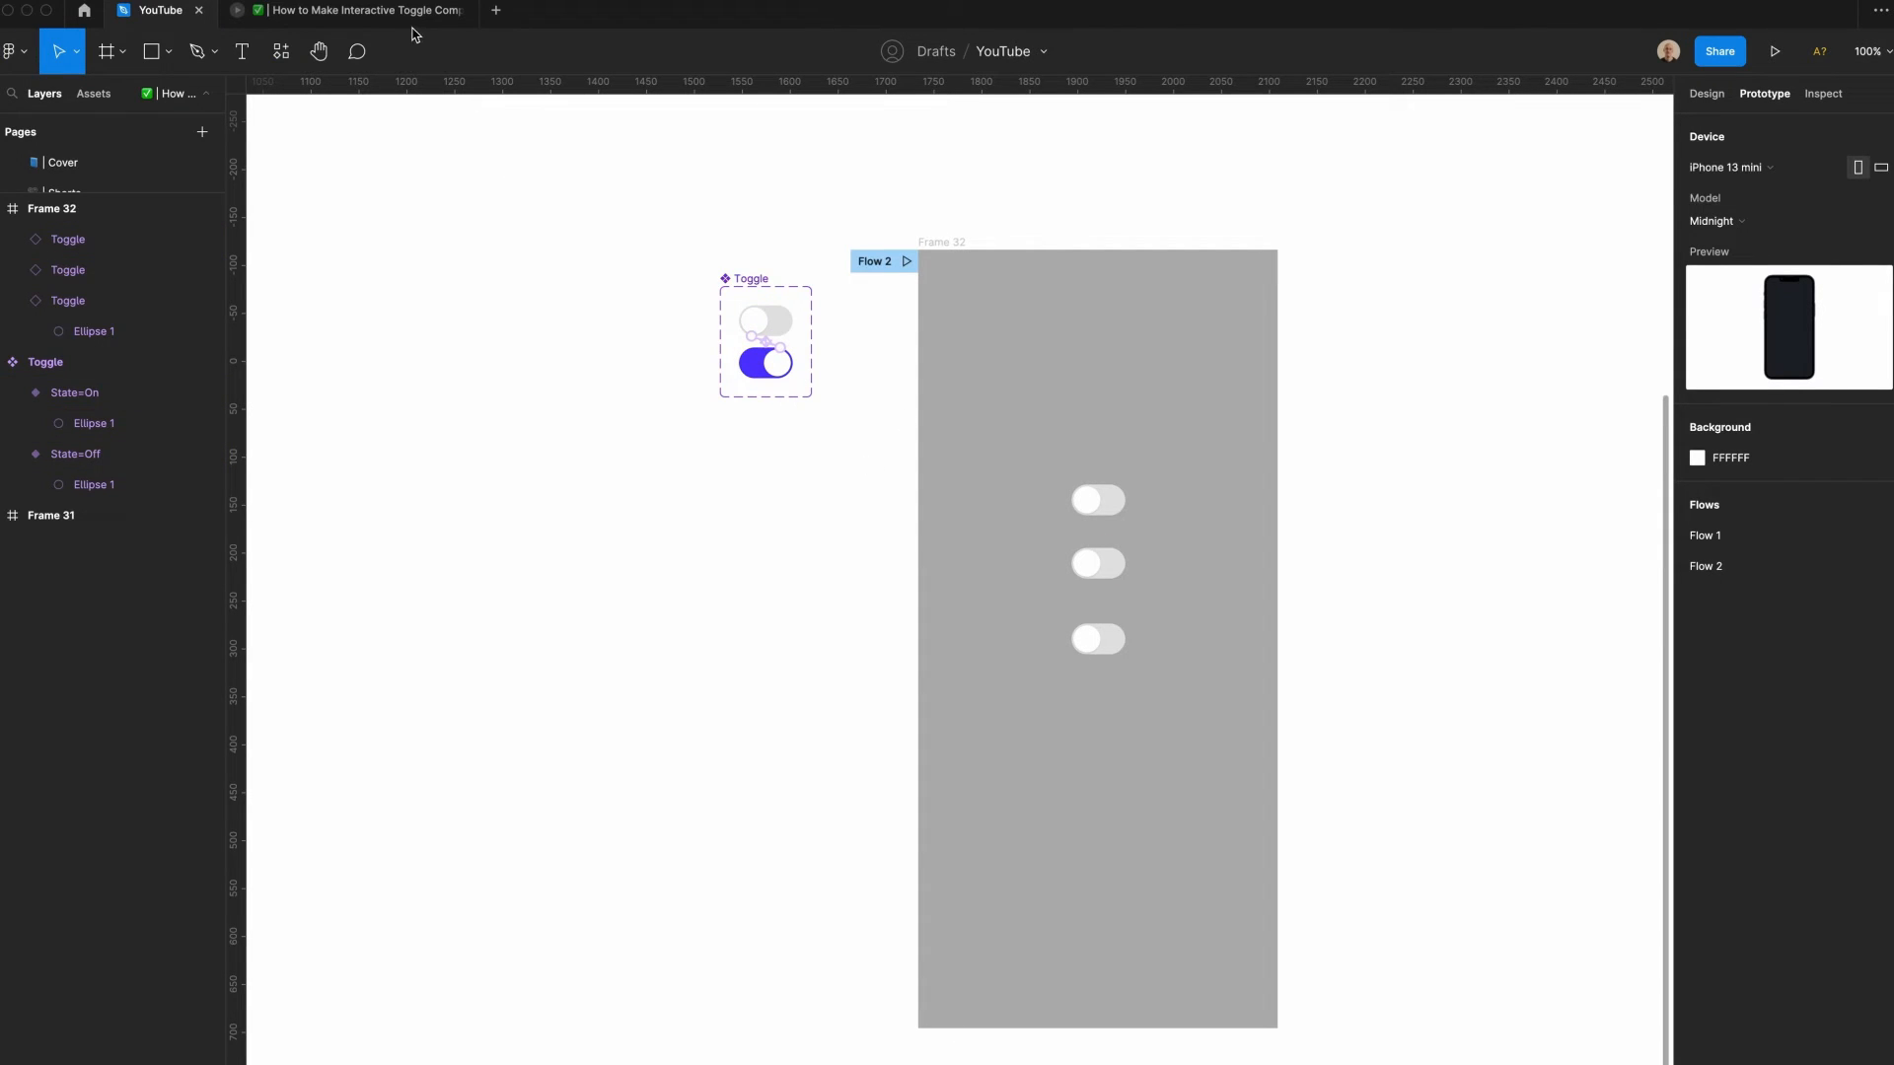
# - Play the Flow 2 prototype in iPhone 13 mini view and tap a toggle to watch it animate
pyautogui.click(1773, 52)
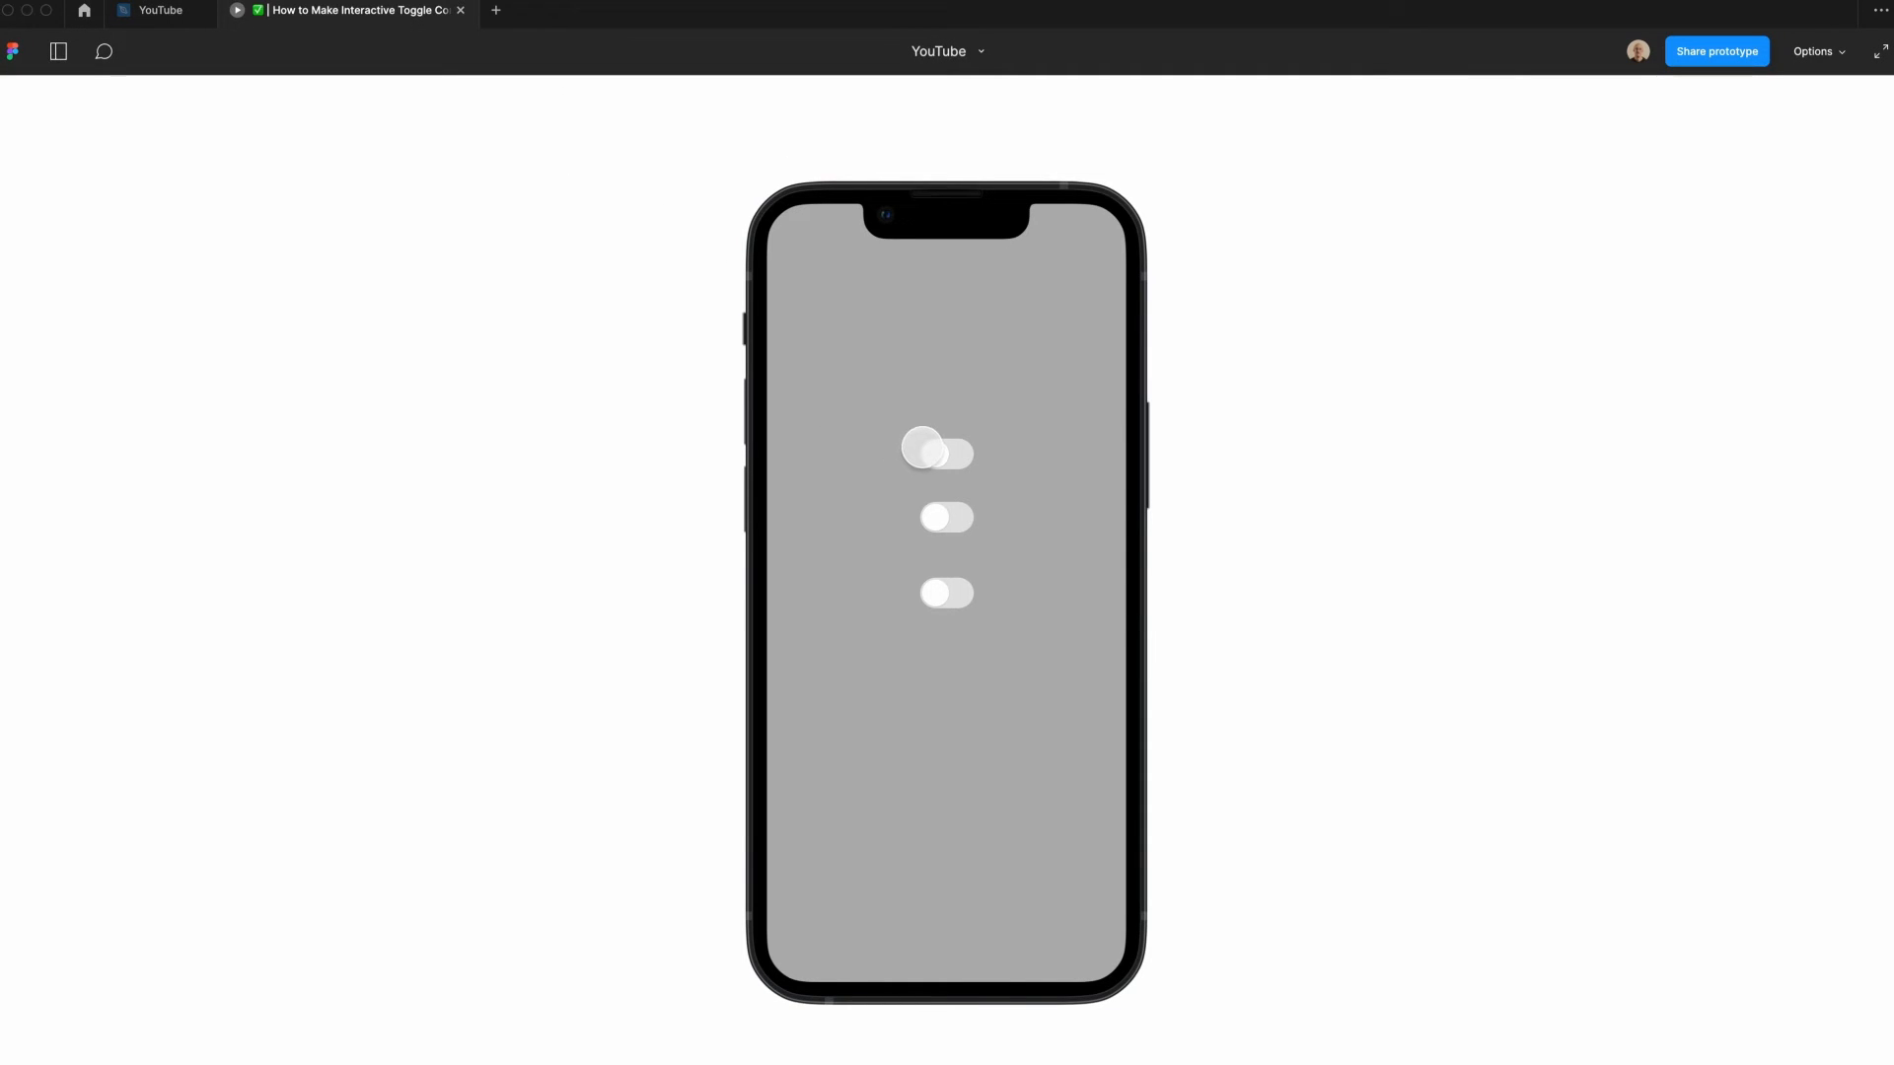